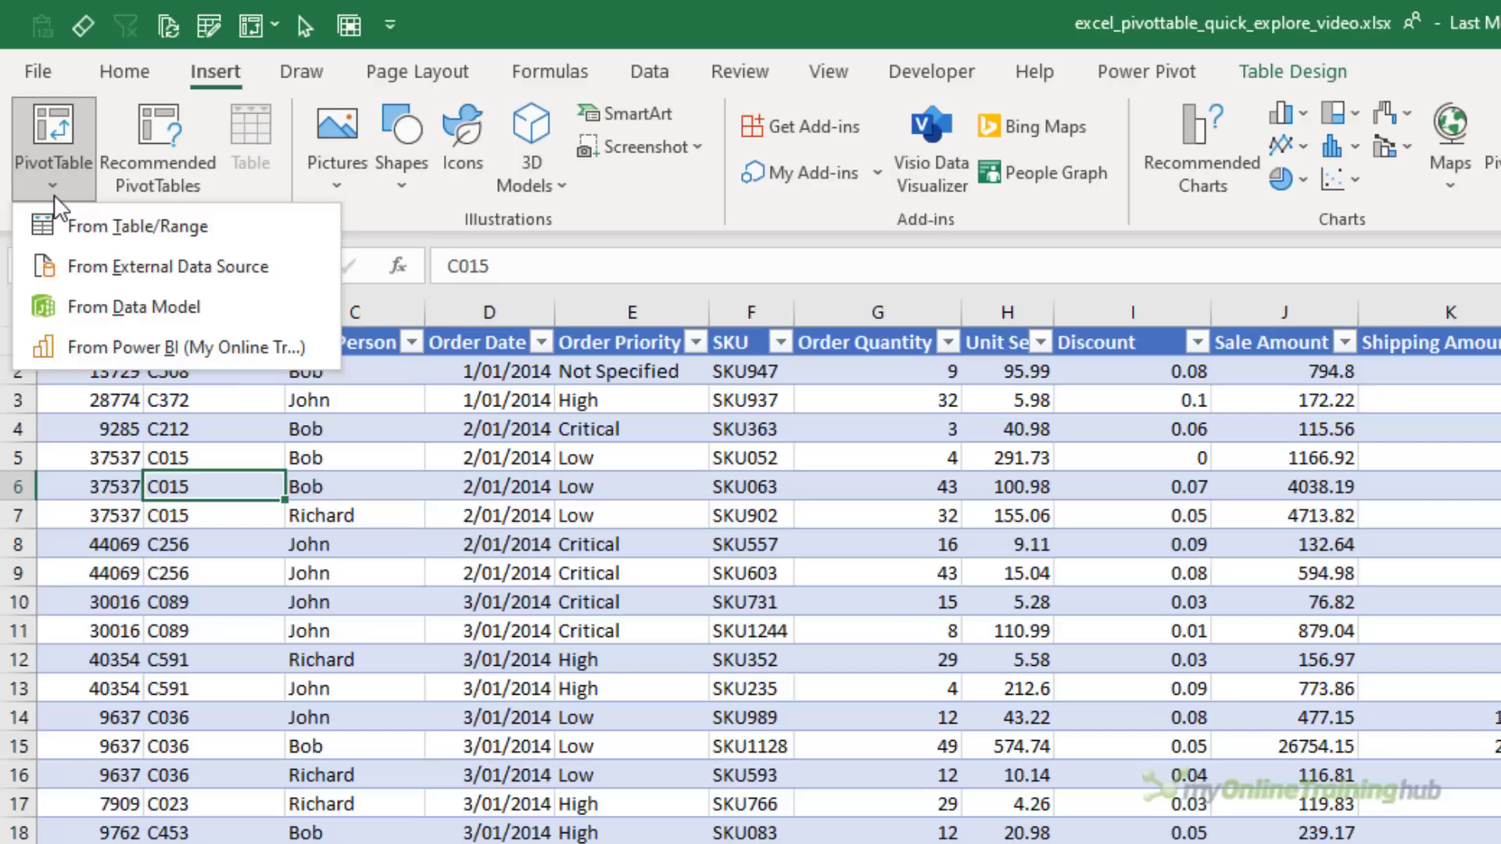
mouse_move(169, 266)
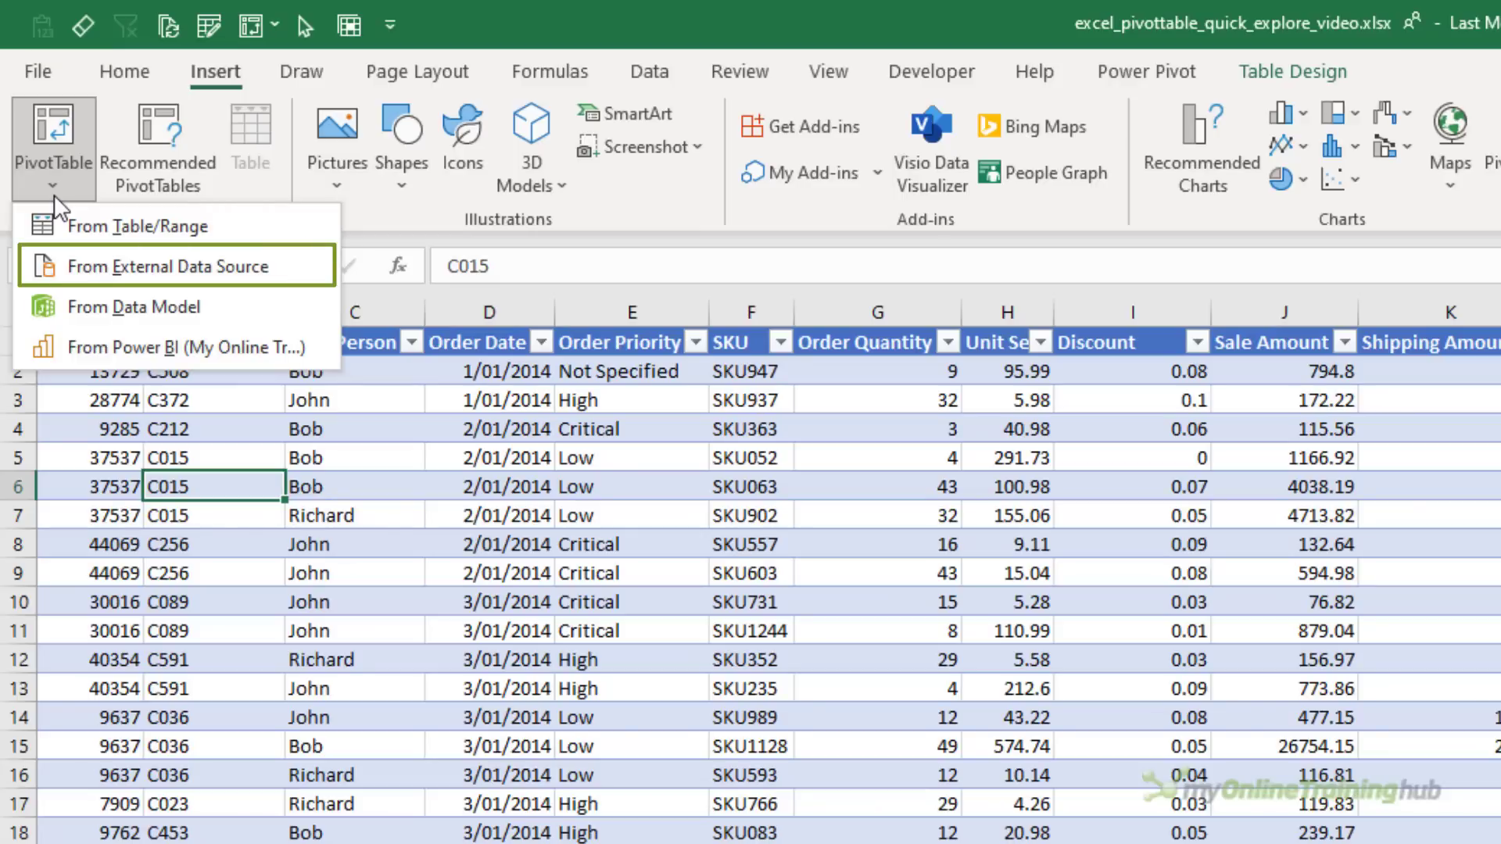
mouse_move(133, 306)
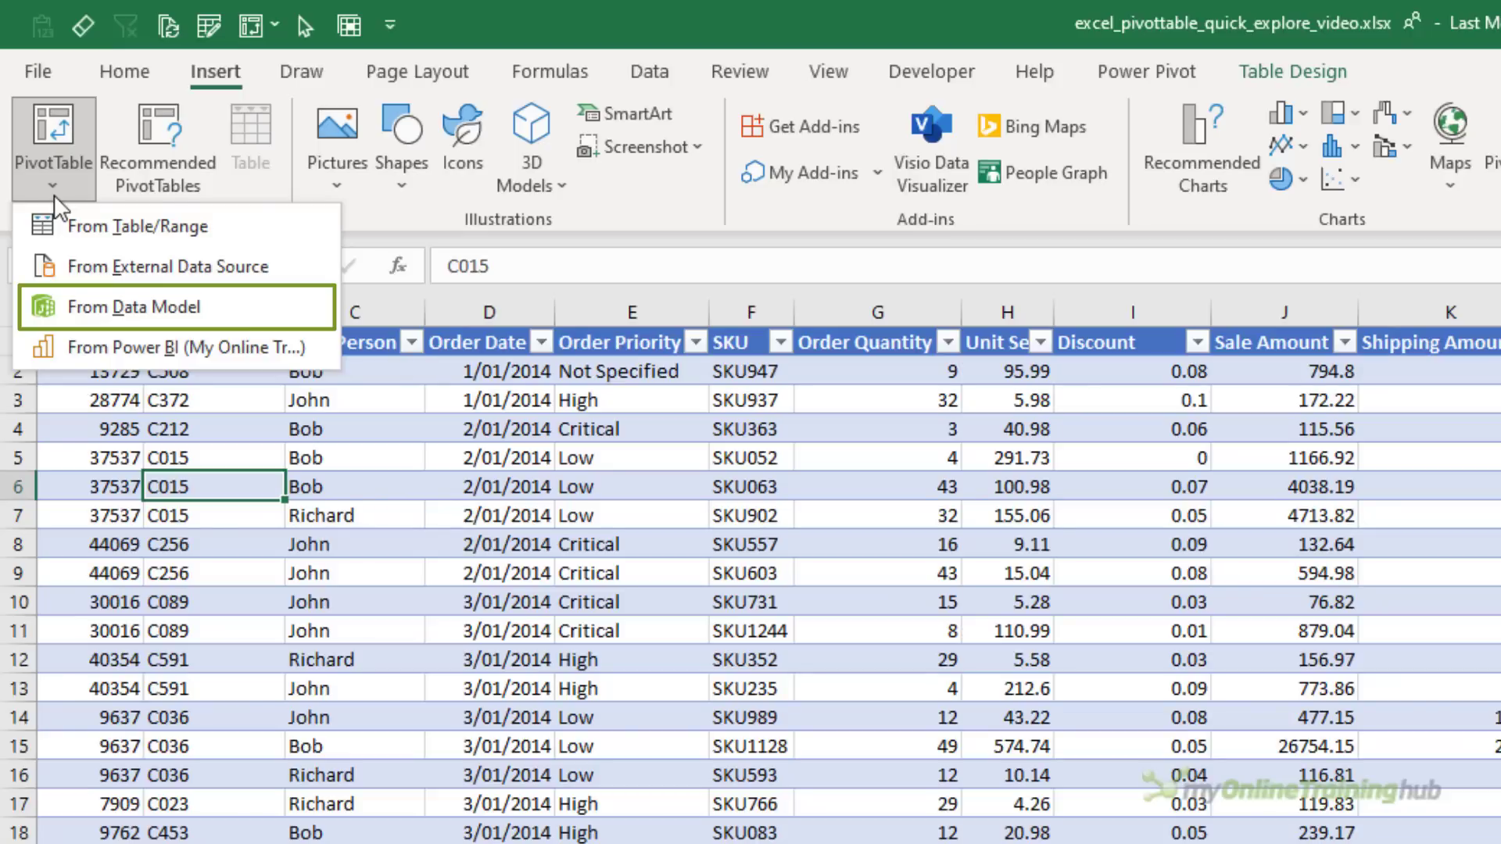
mouse_move(141, 225)
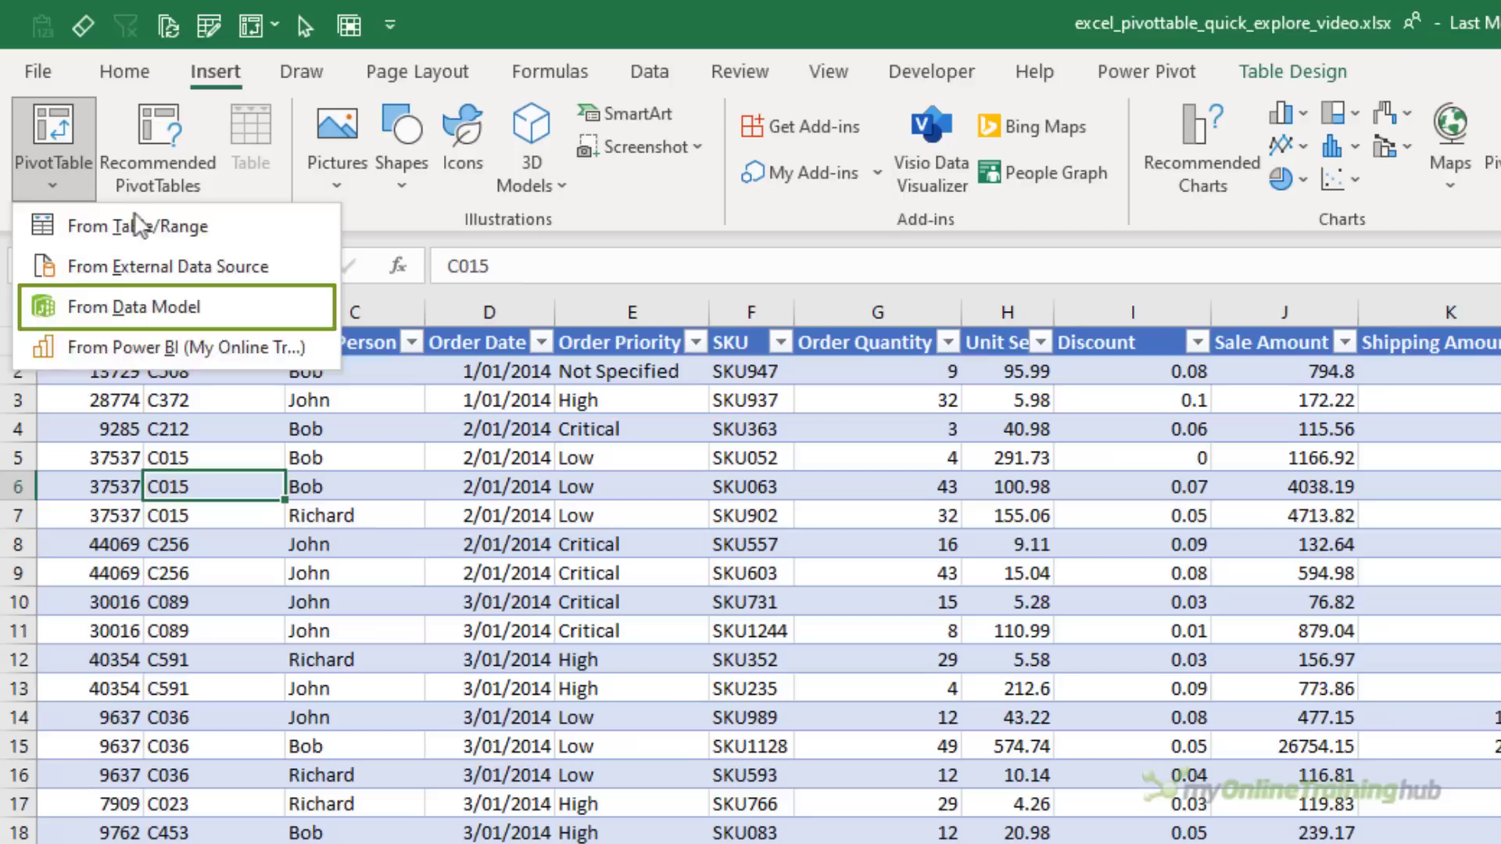
mouse_move(141, 227)
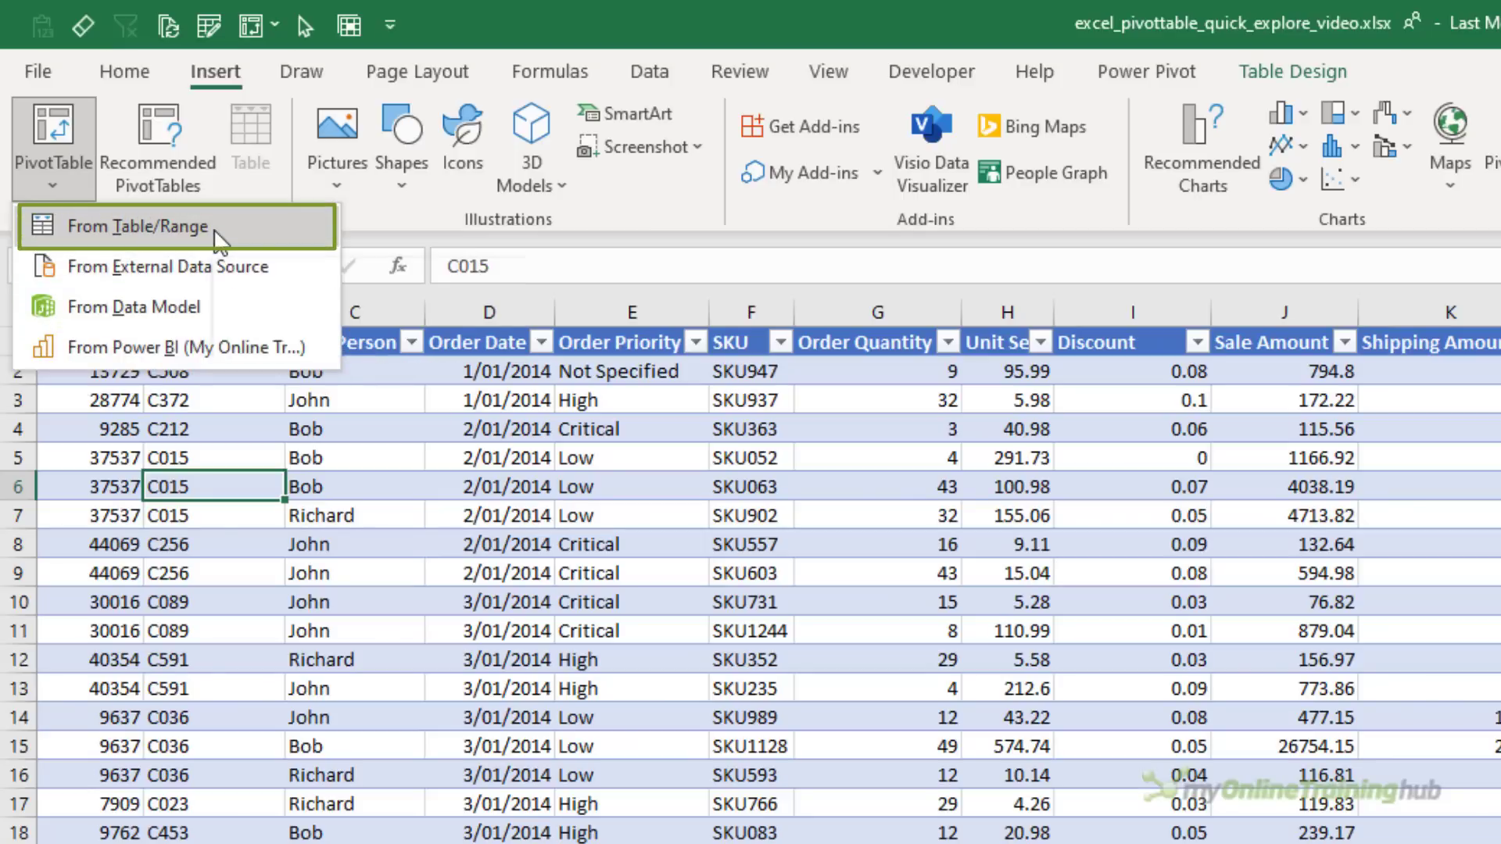
Step: Create a PivotTable from Table1 on a new worksheet, added to the Data Model (total 214777)
click(132, 227)
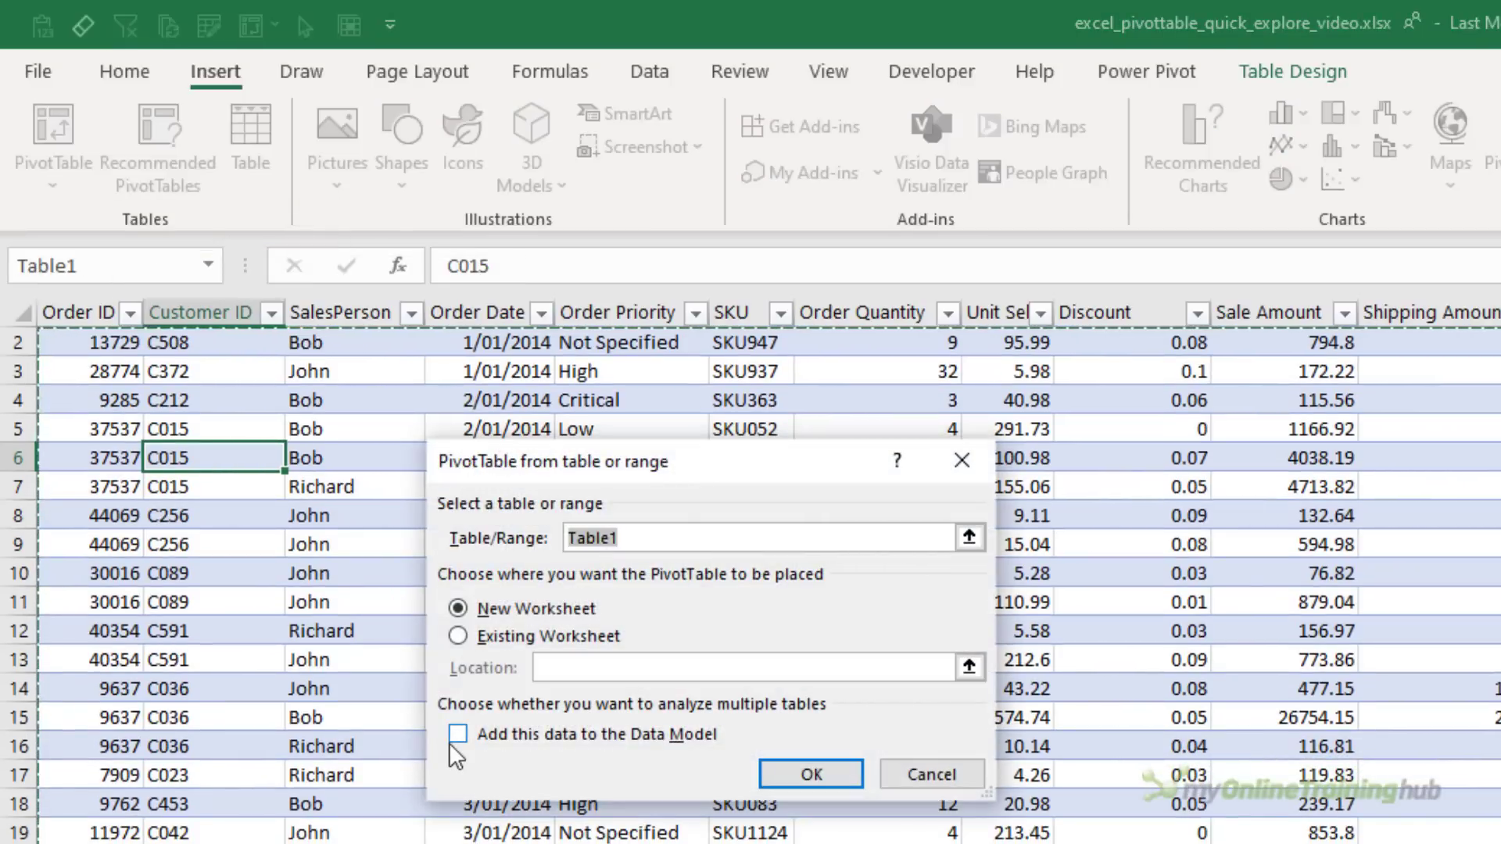
click(460, 735)
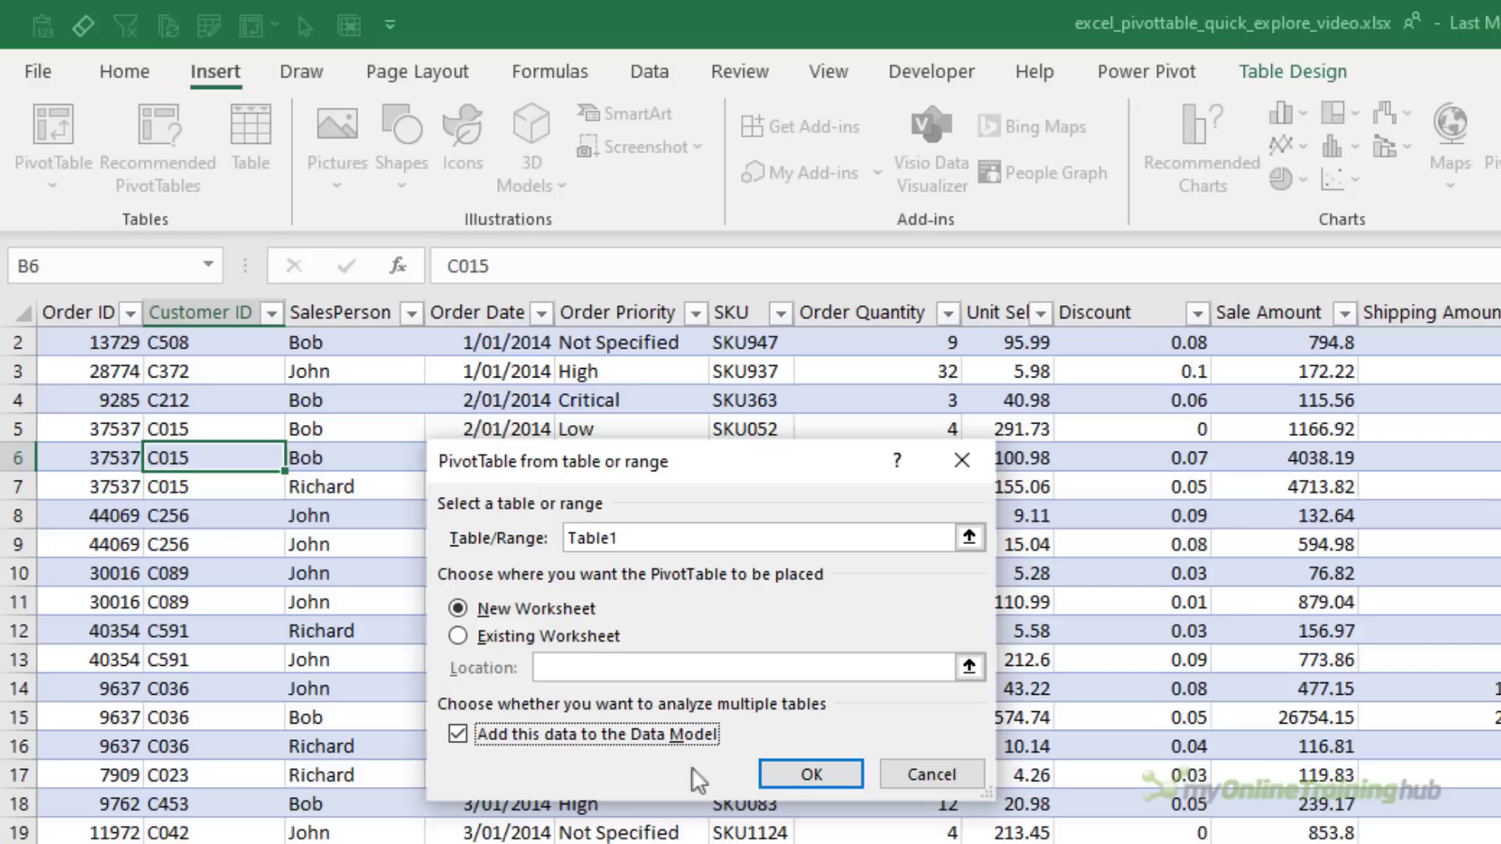
mouse_move(810, 774)
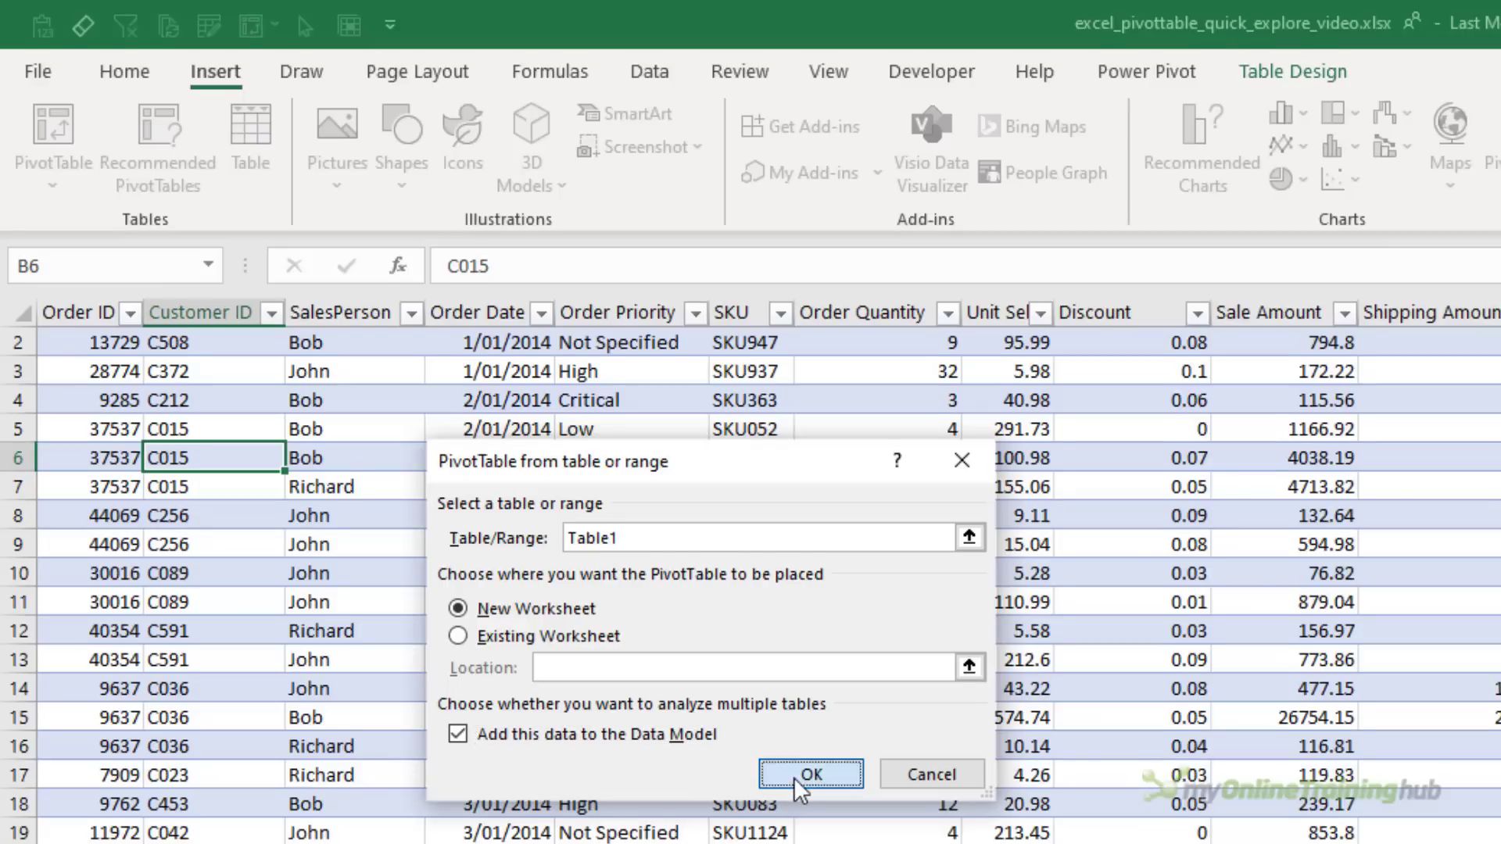
click(813, 773)
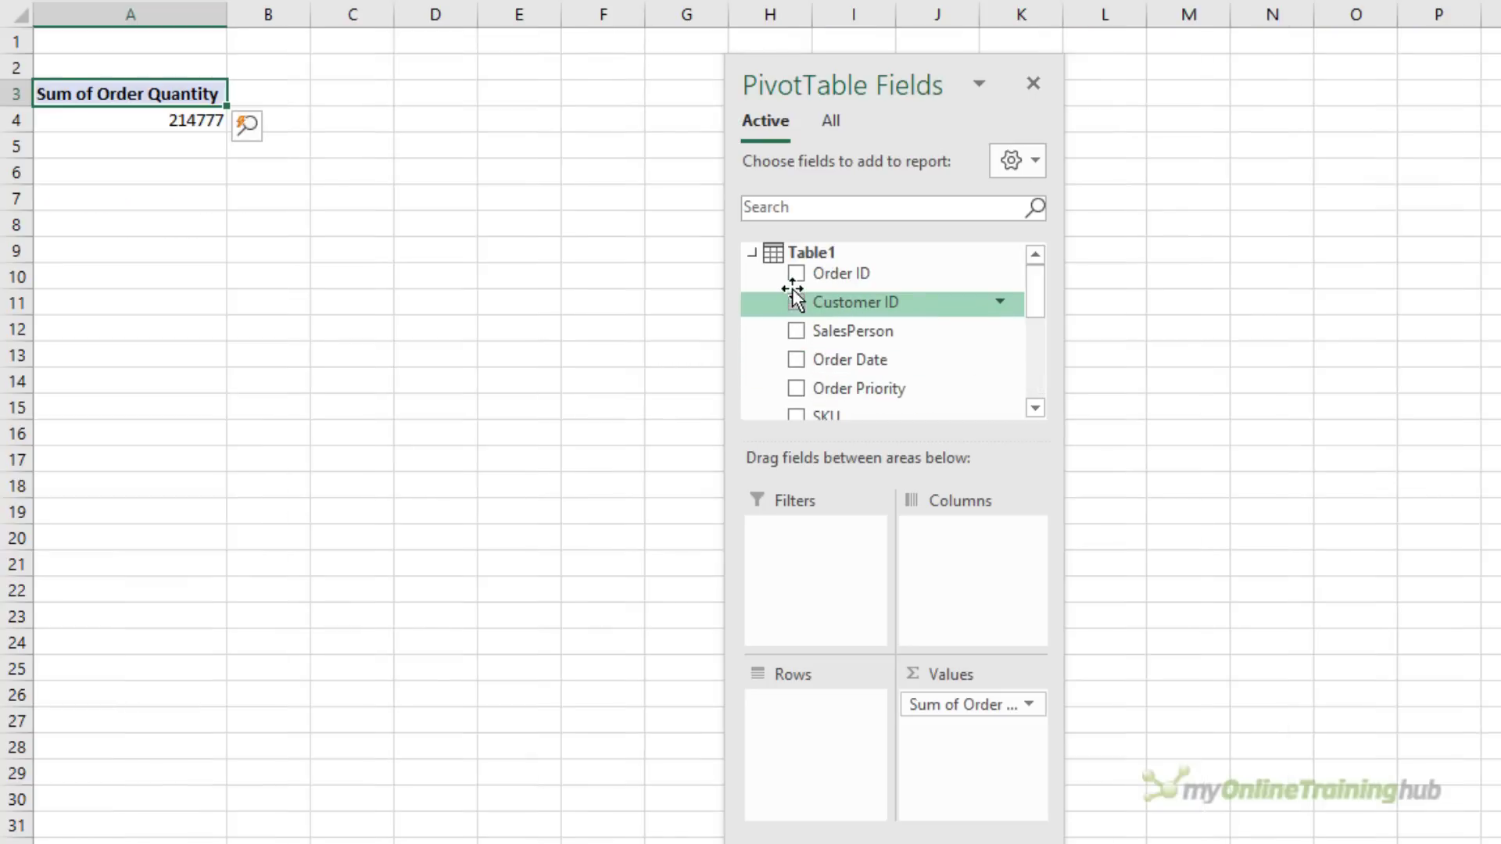
Step: Add SalesPerson to rows and format Sum of Order Quantity as Number, 0 decimals, 1000 separator
click(796, 332)
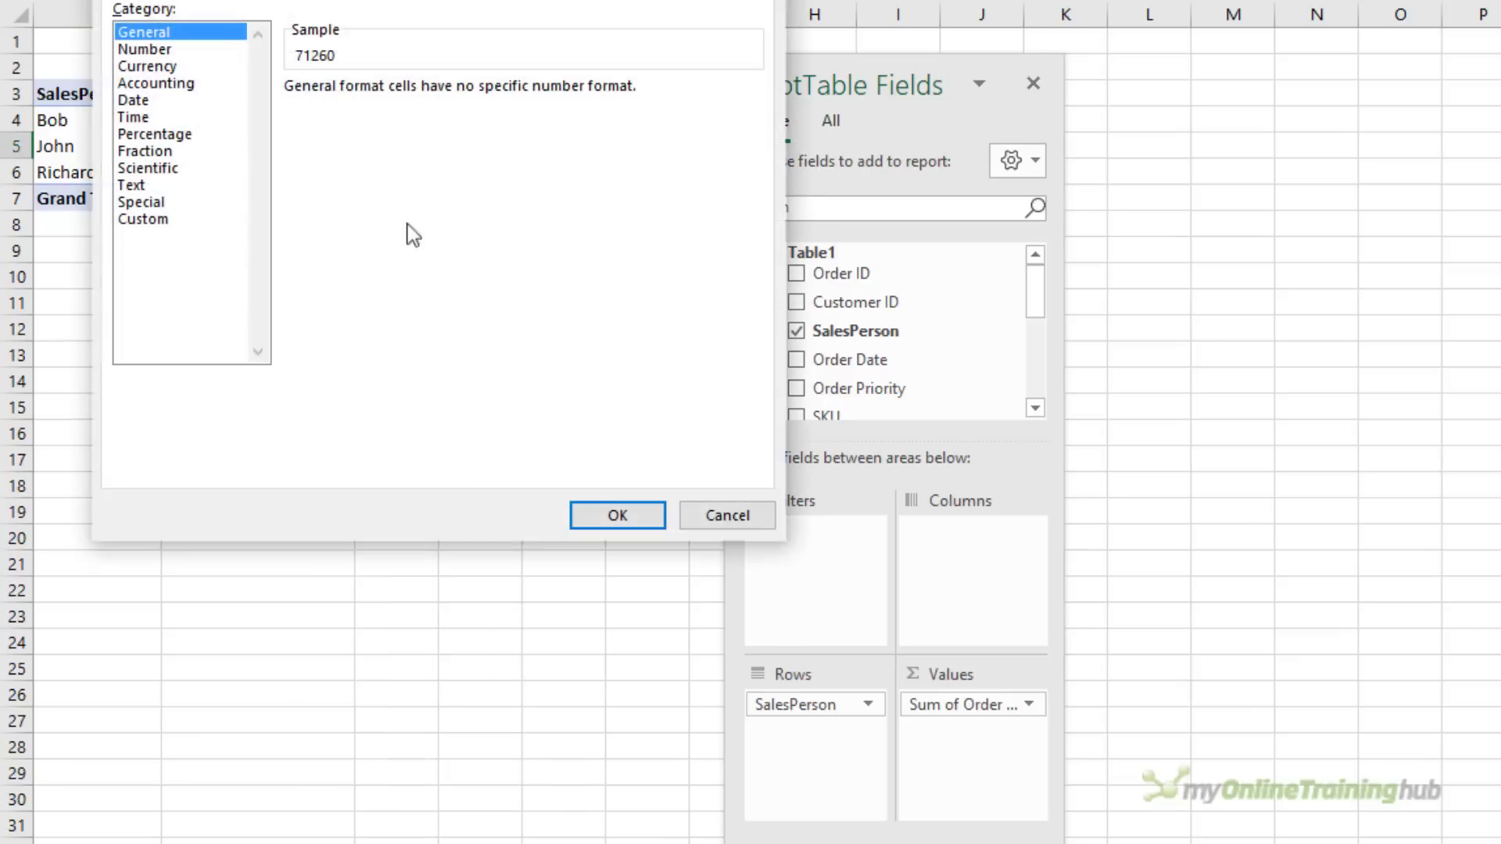
click(150, 48)
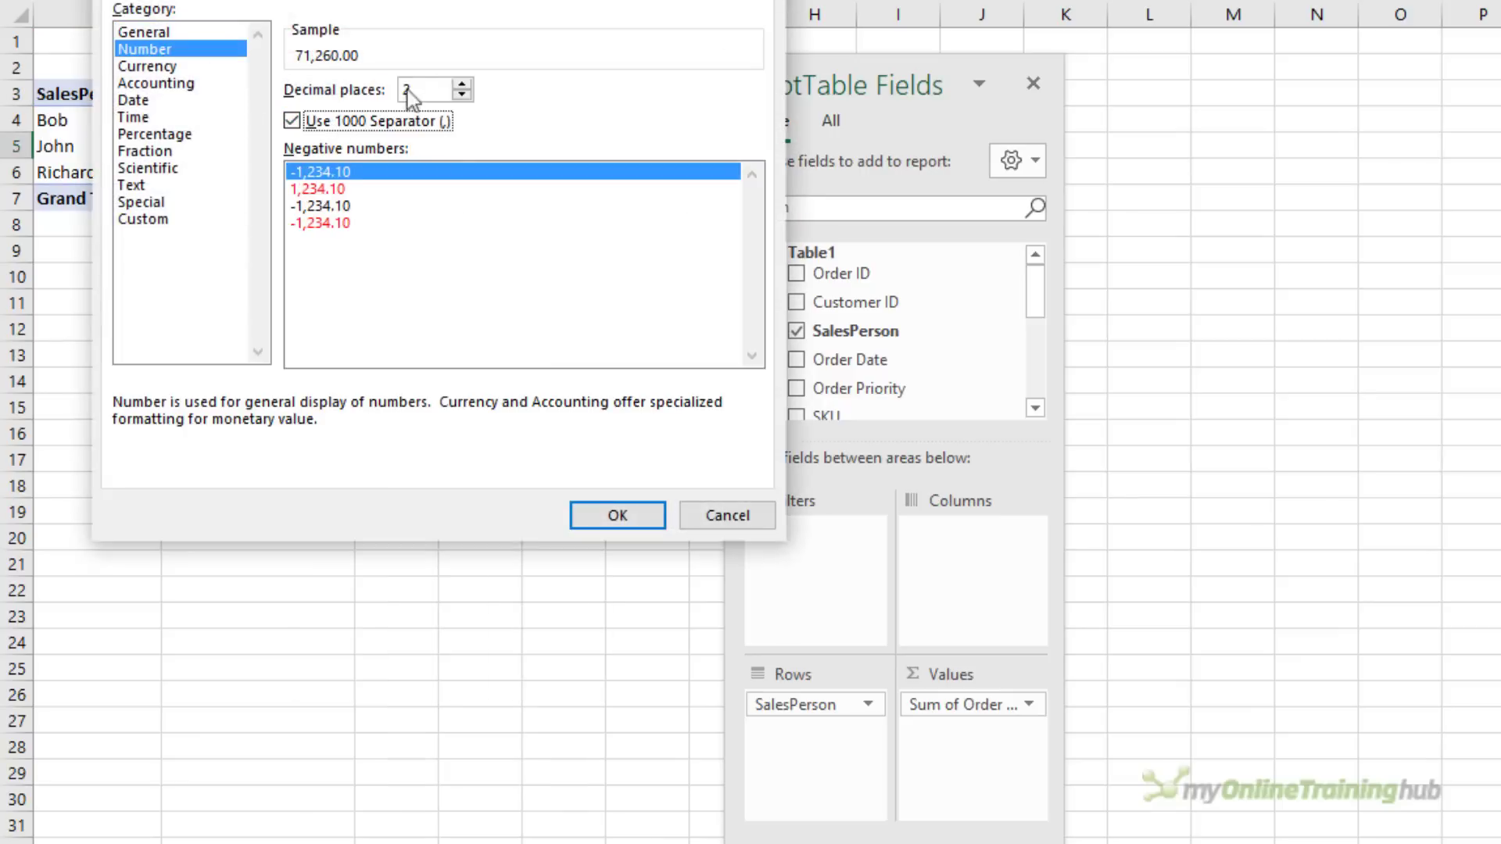
click(618, 516)
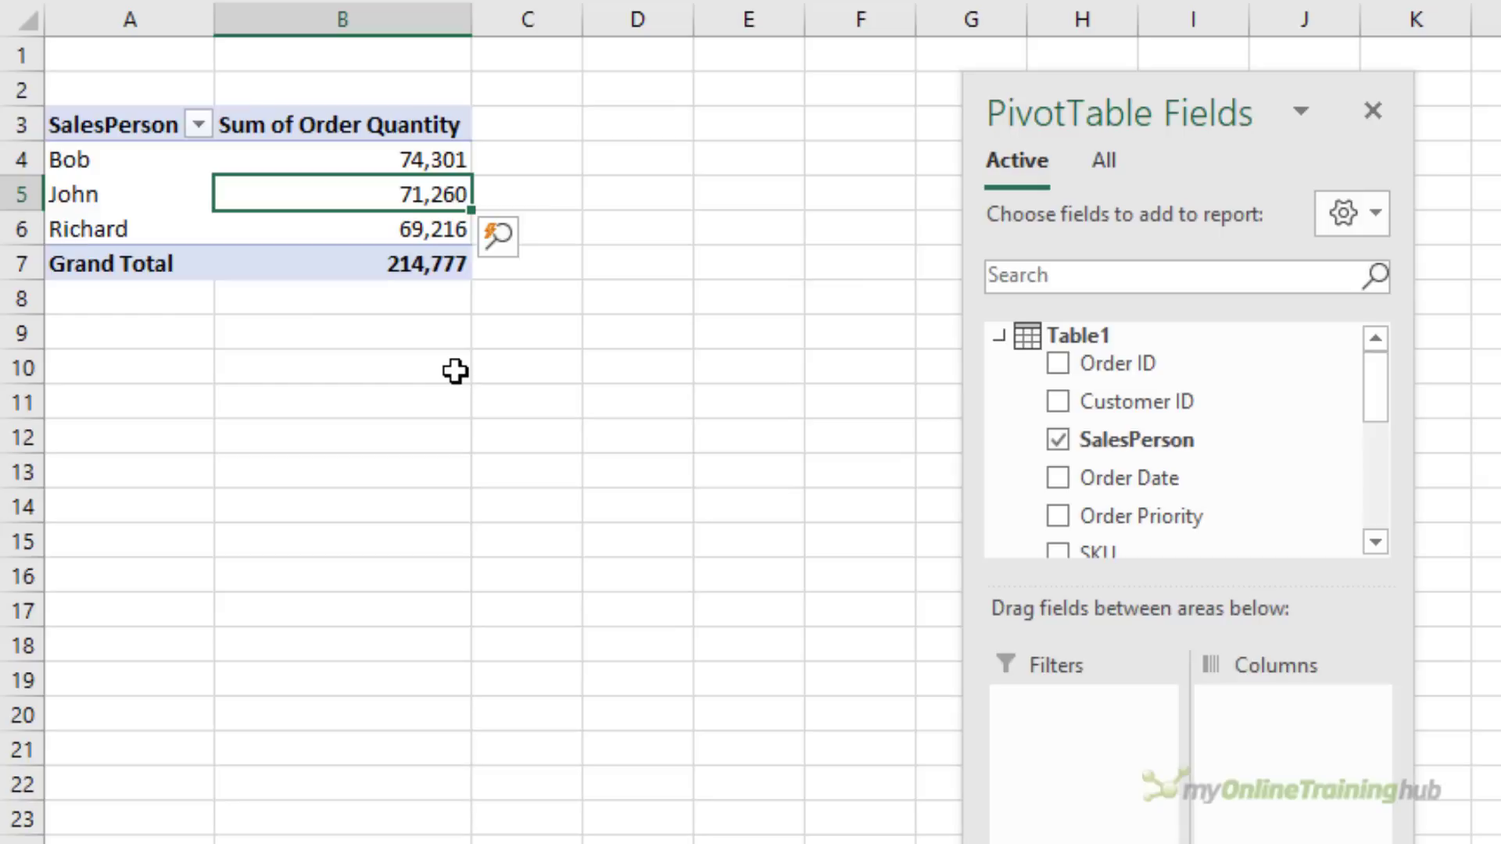
mouse_move(460, 388)
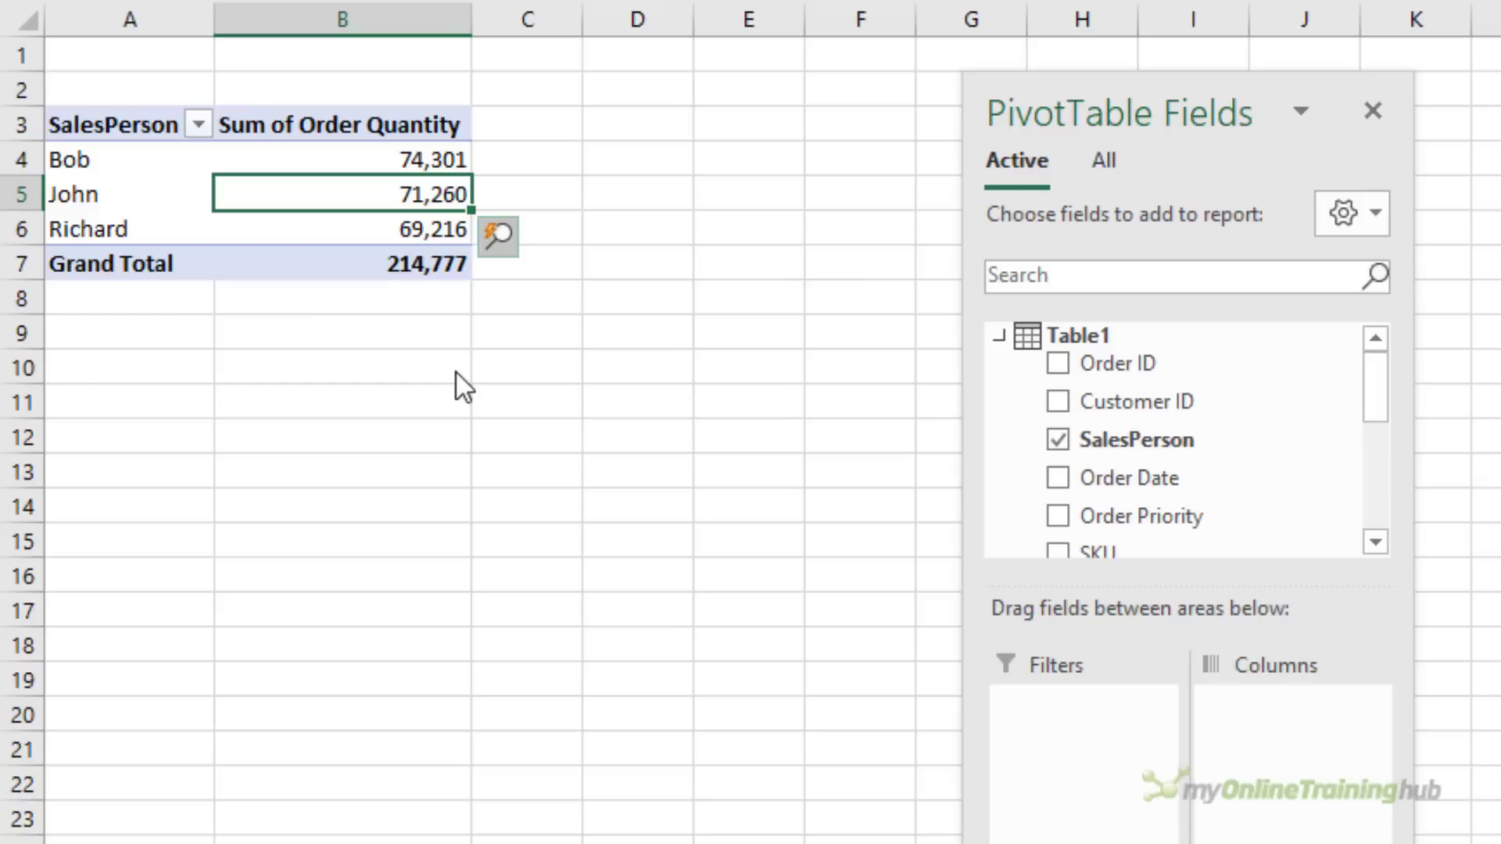
Step: Quick Explore John's row and drill his 71,260 total down to Order Priority
click(497, 238)
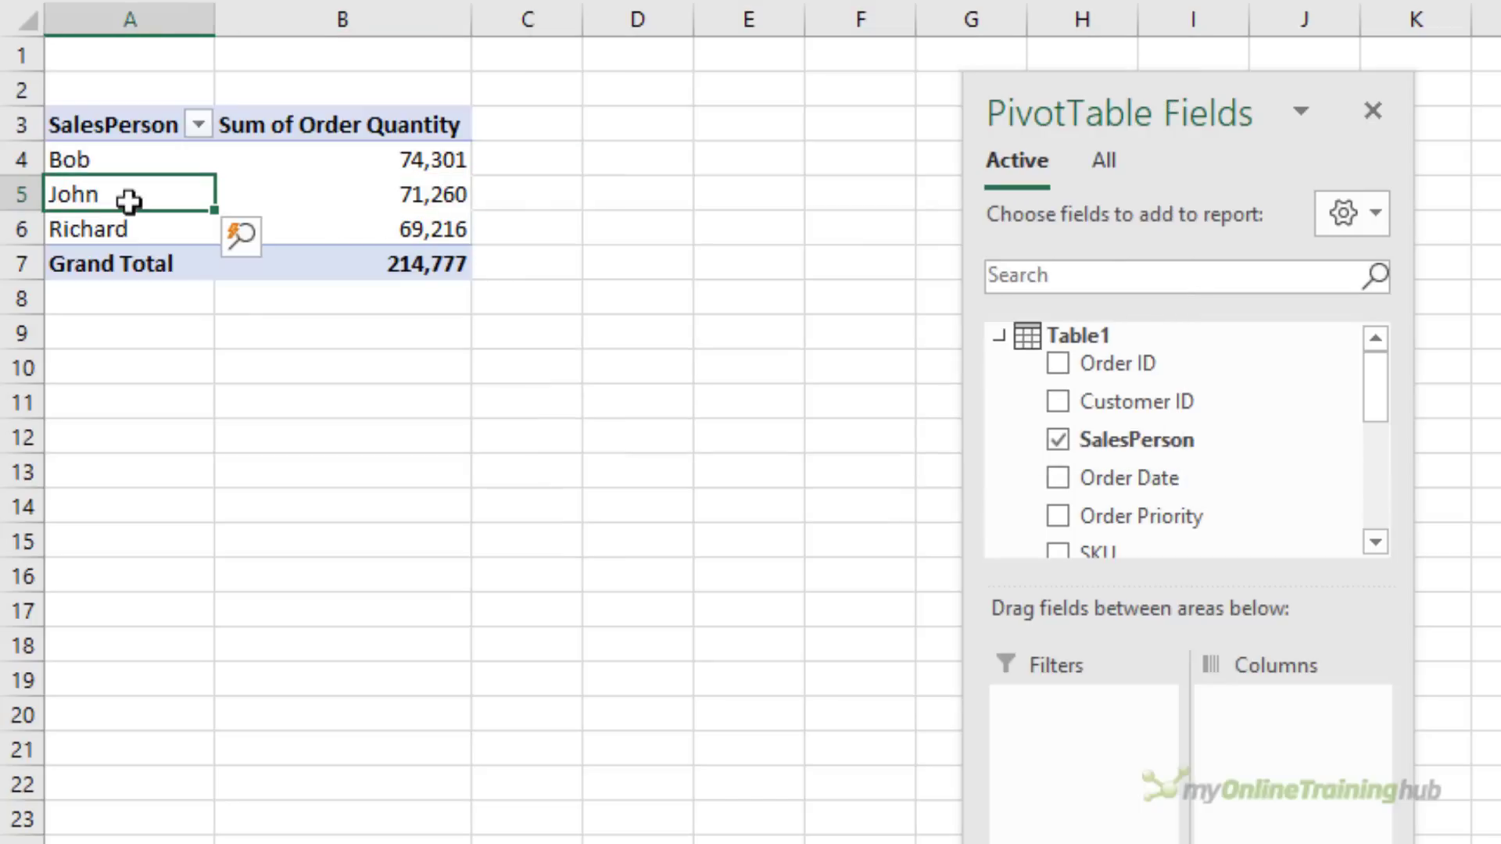
right_click(102, 193)
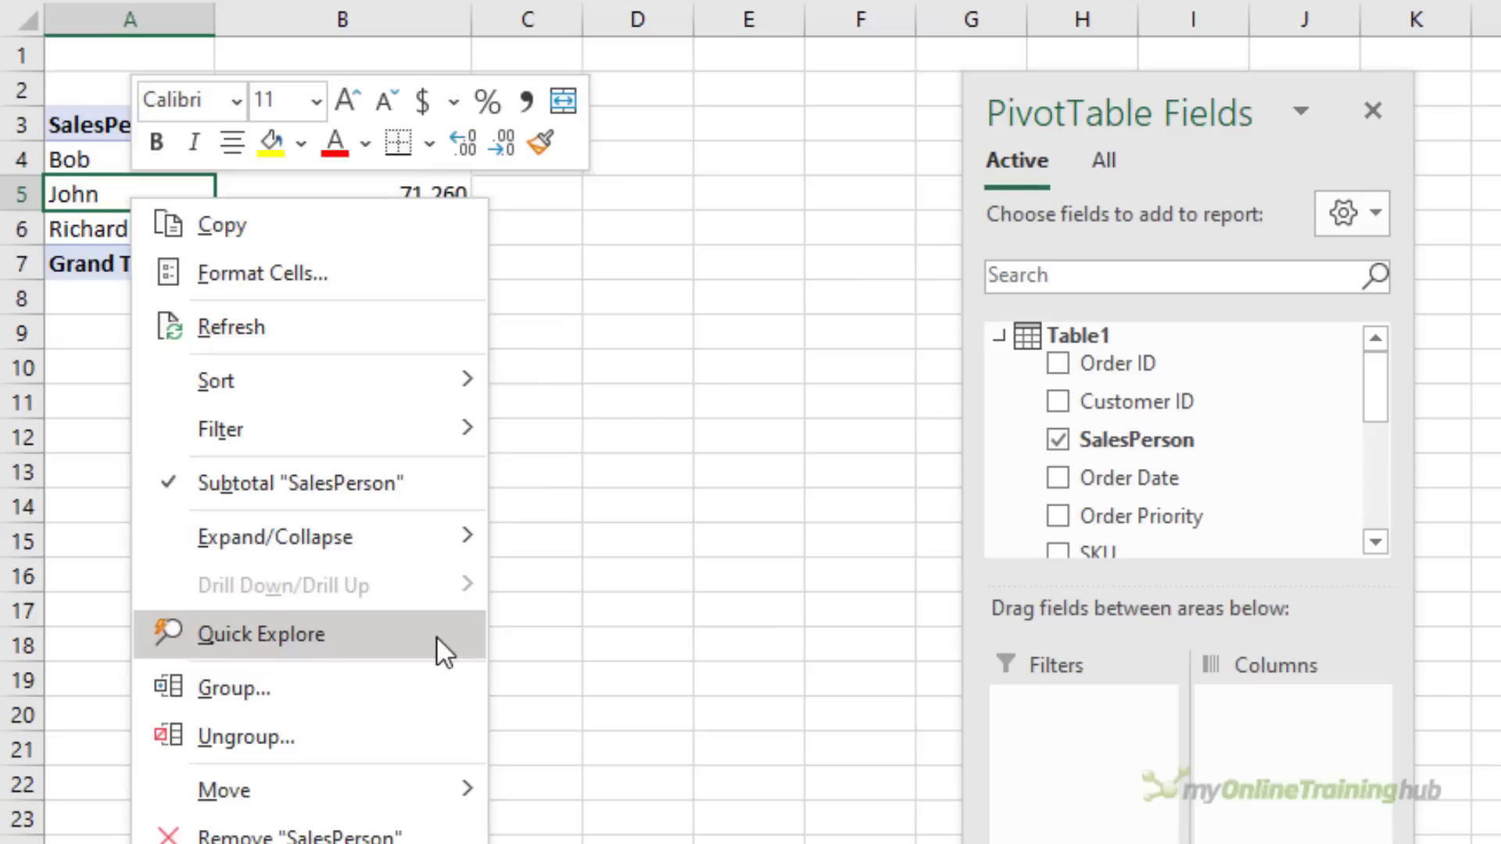
click(261, 634)
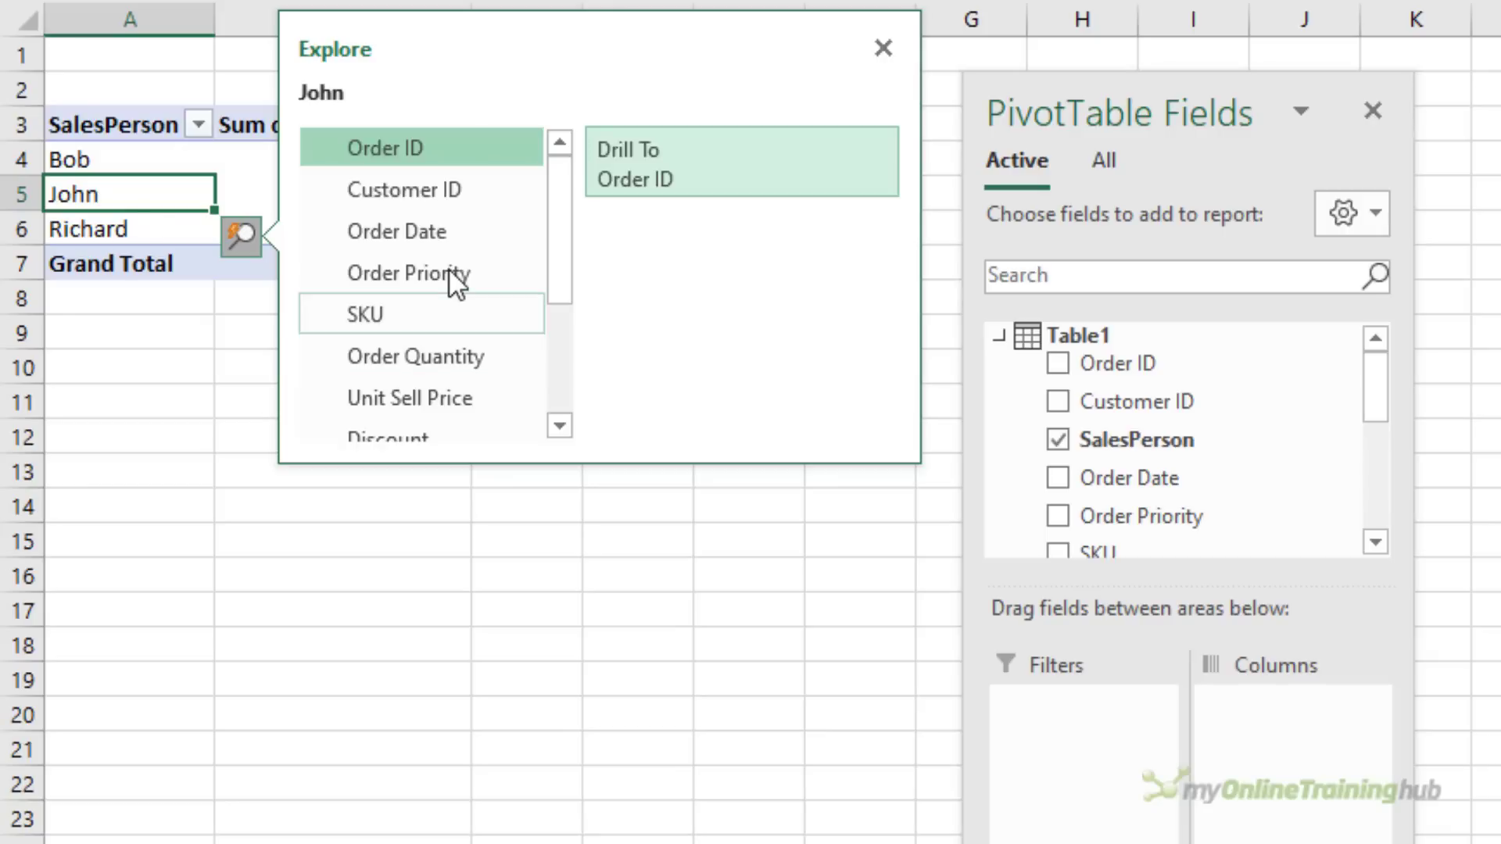
click(410, 272)
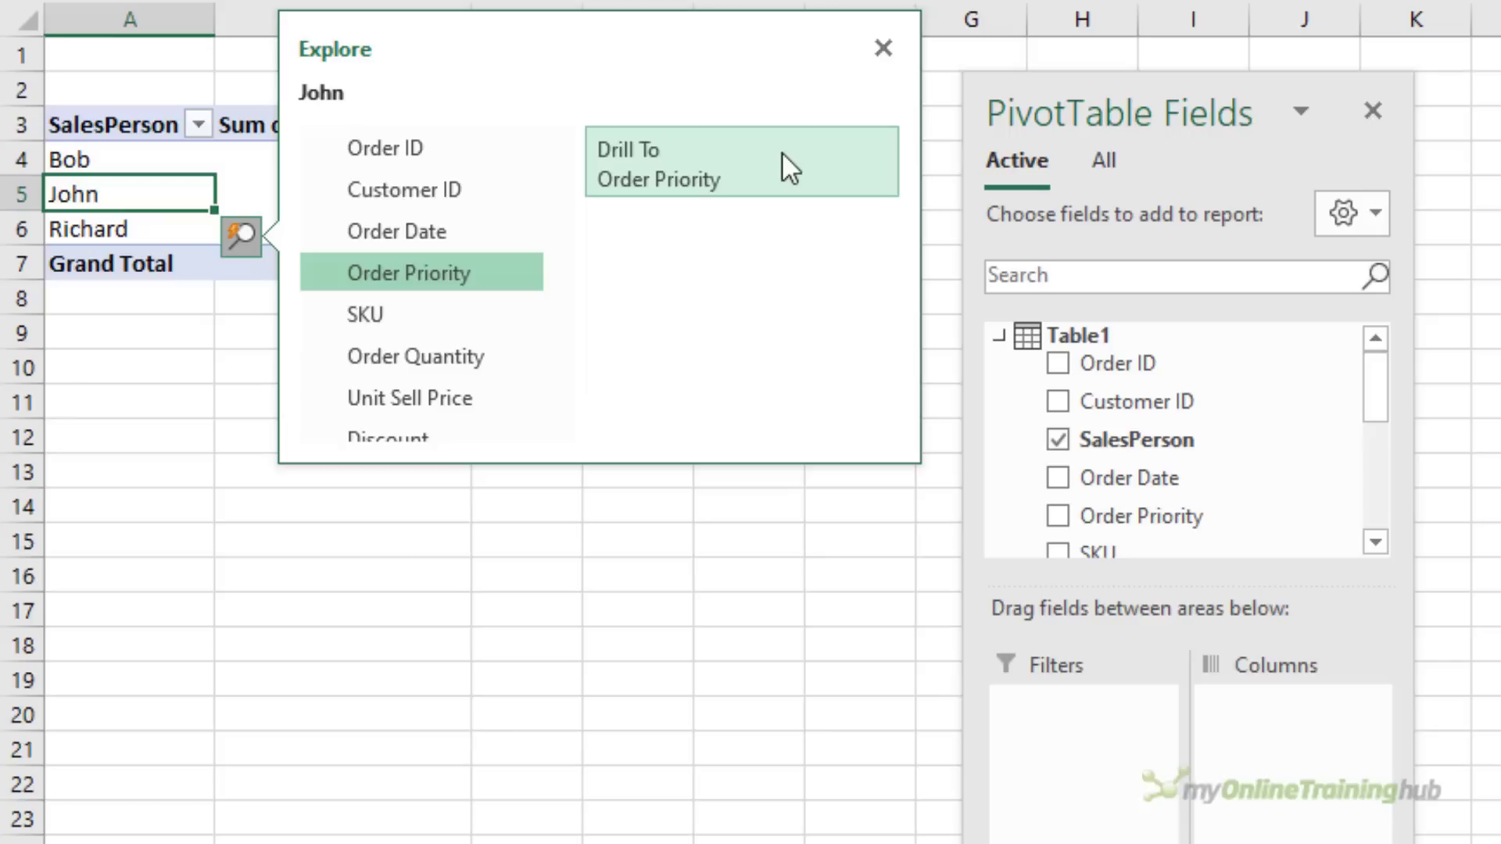
click(741, 161)
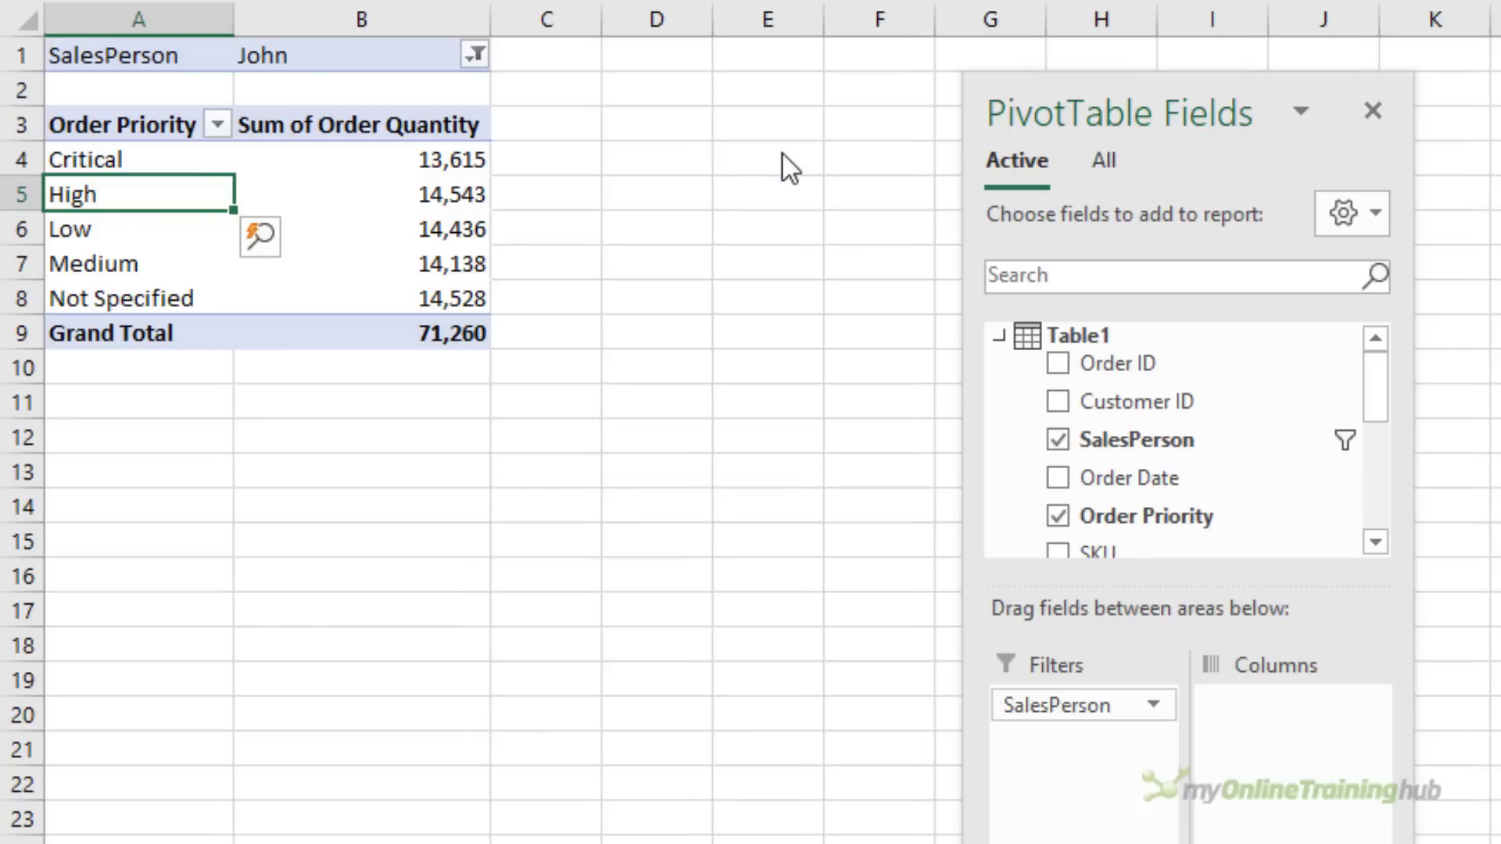
Step: Quick Explore John's High priority row and drill it to Product Container (total 14,543)
click(350, 56)
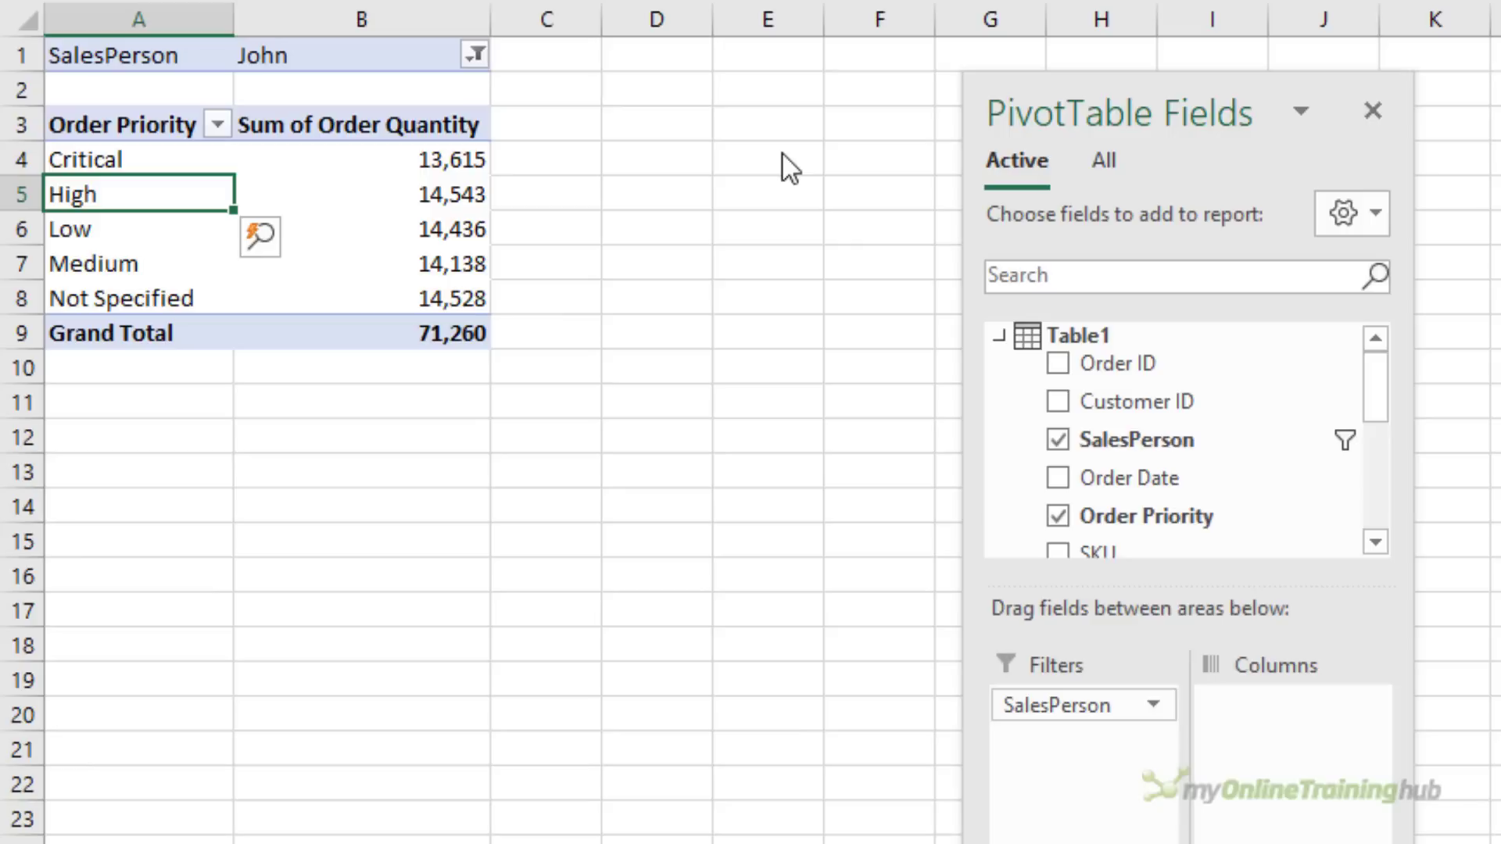
mouse_move(266, 251)
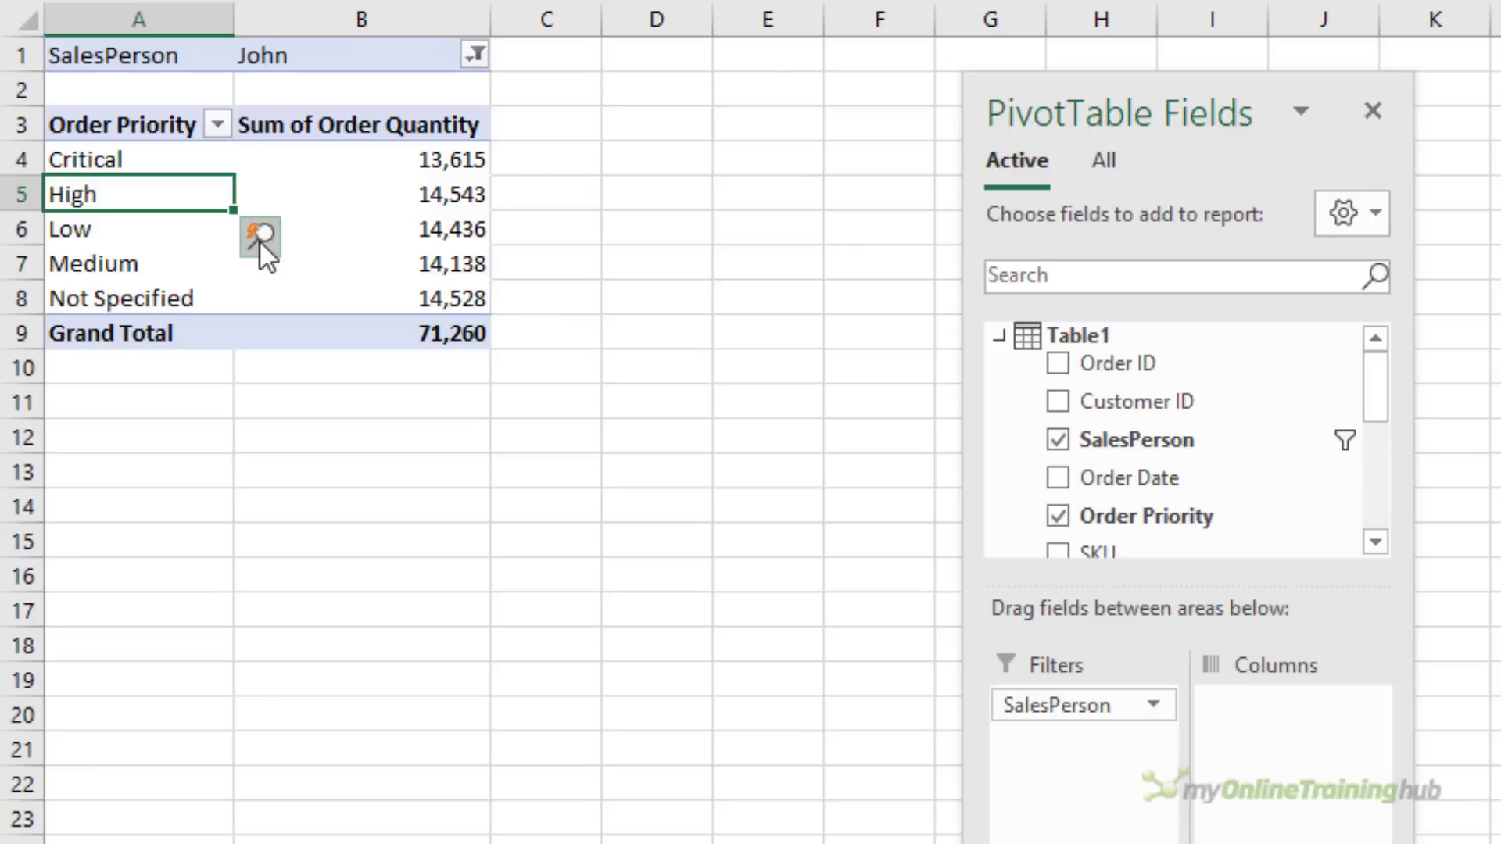
mouse_move(260, 238)
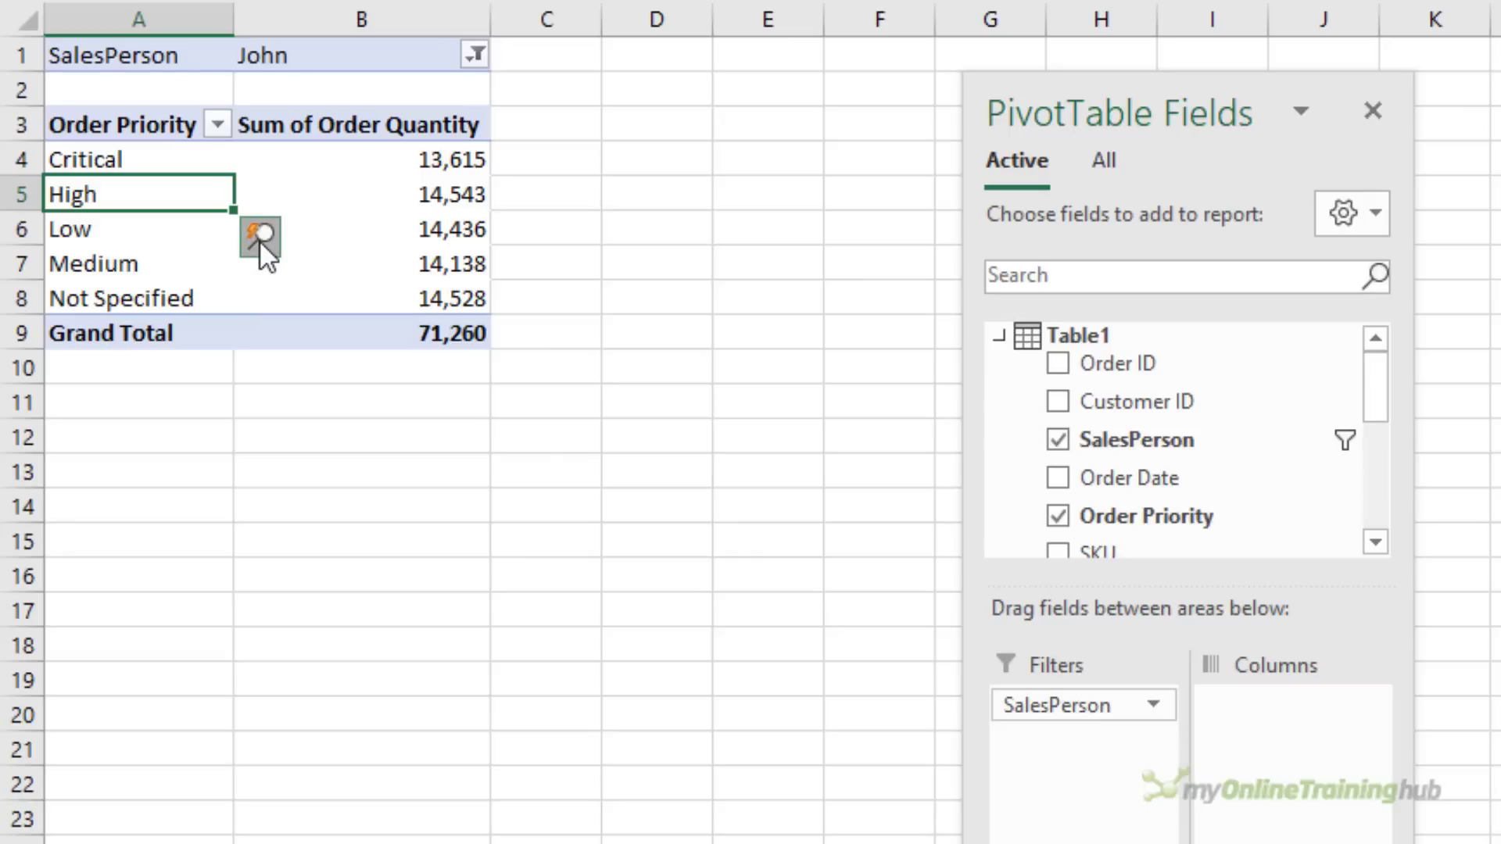
click(260, 238)
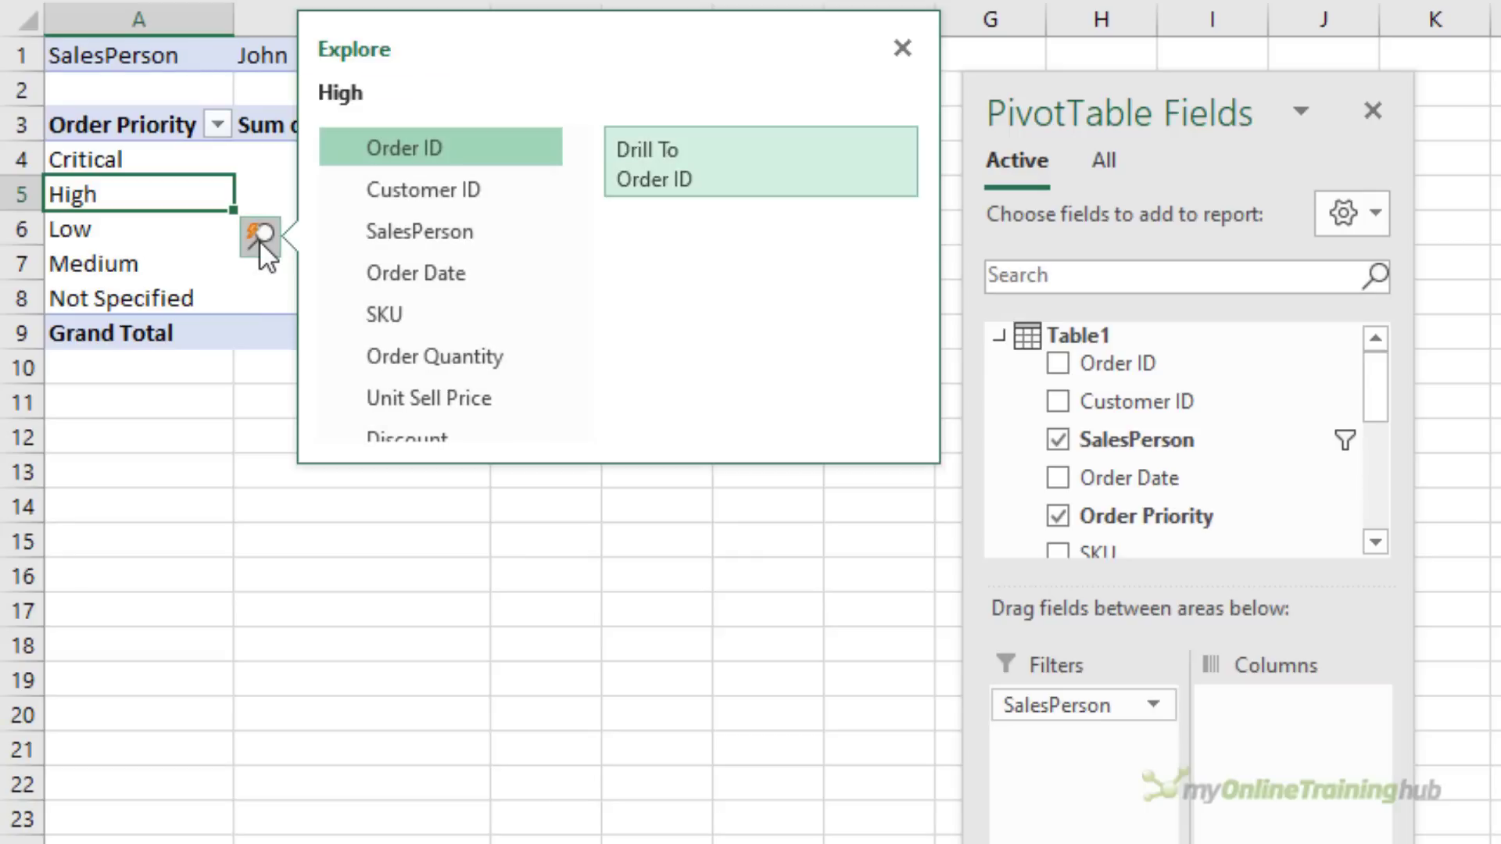
scroll(down, 3)
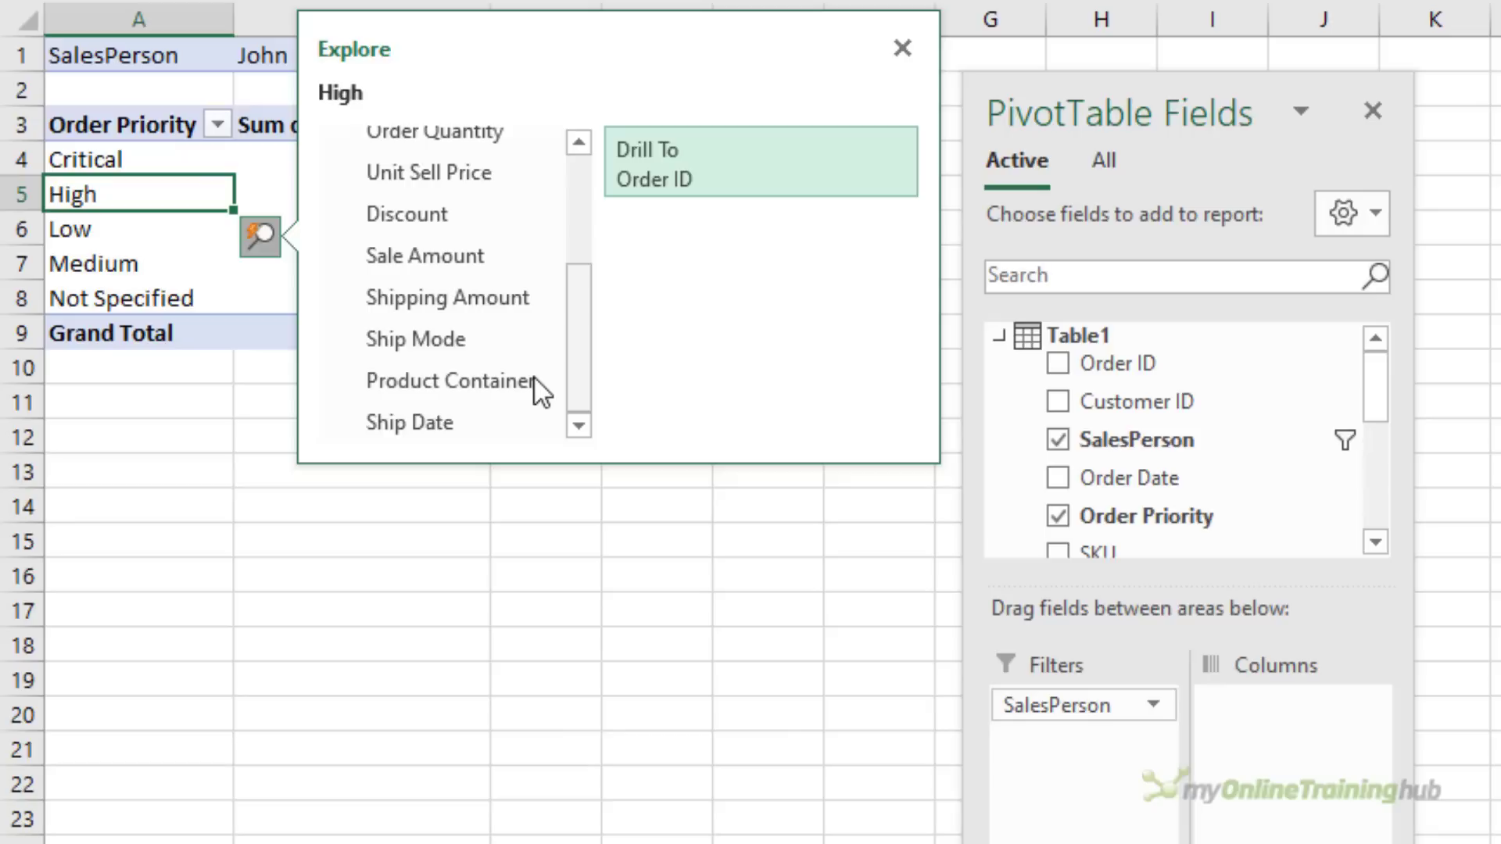
click(451, 380)
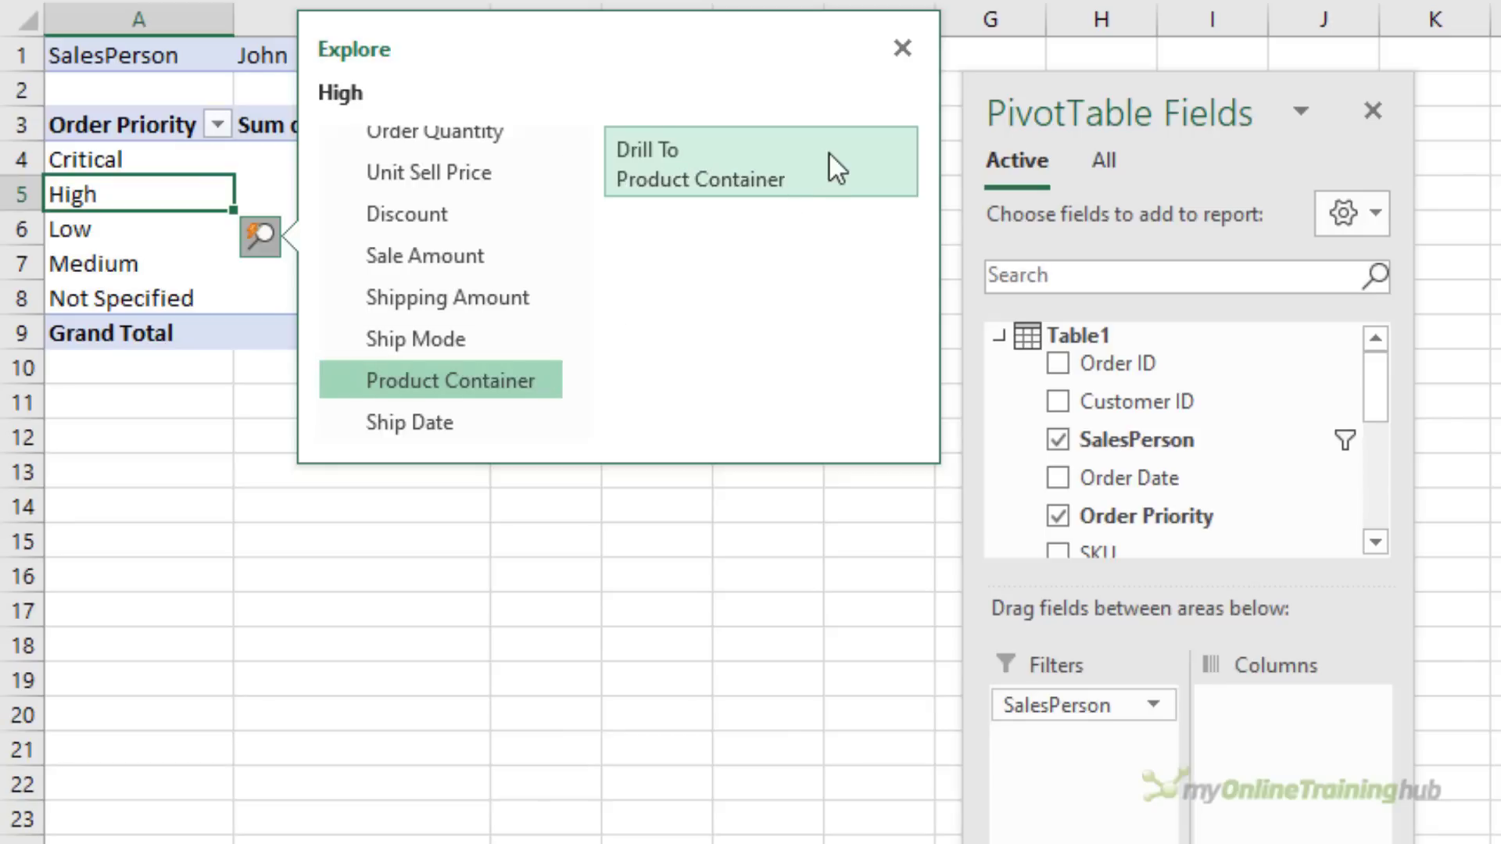
click(732, 164)
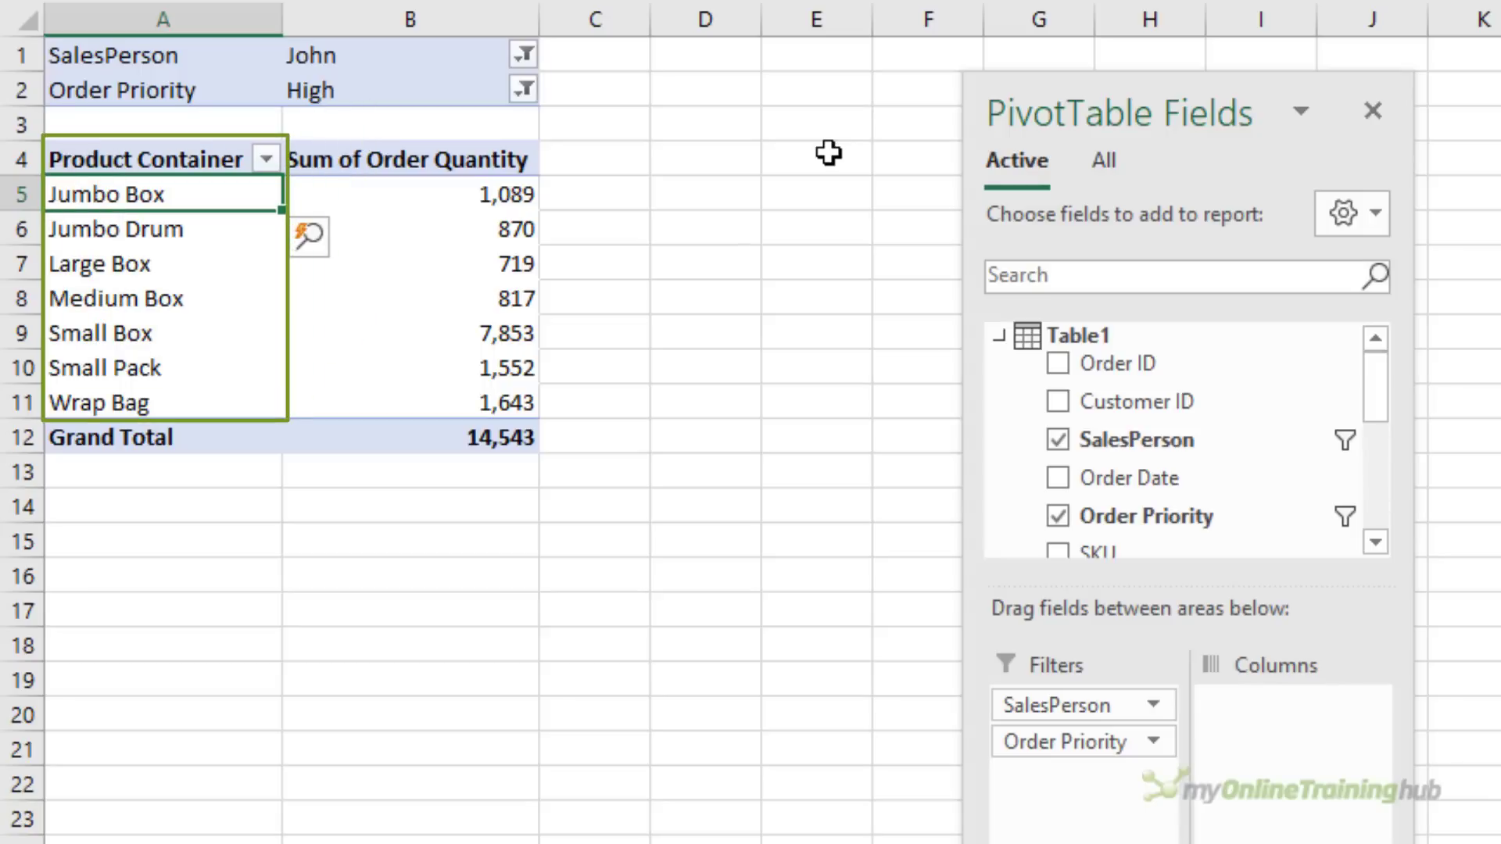
click(140, 194)
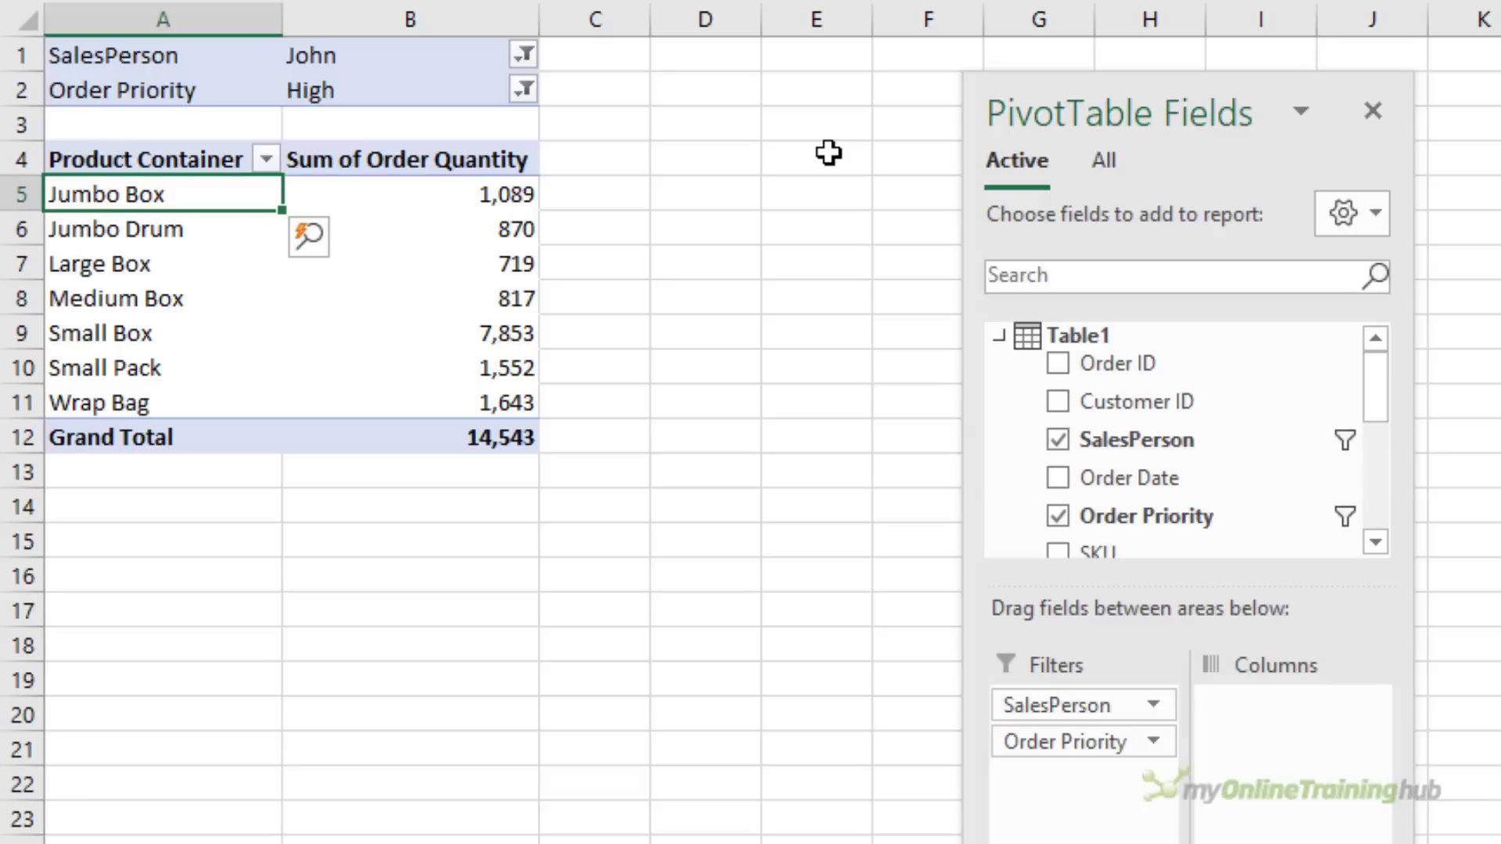
Step: Undo the drill-downs with Ctrl+Z until John's Order Priority totals of 71,260 return
key(Ctrl+z)
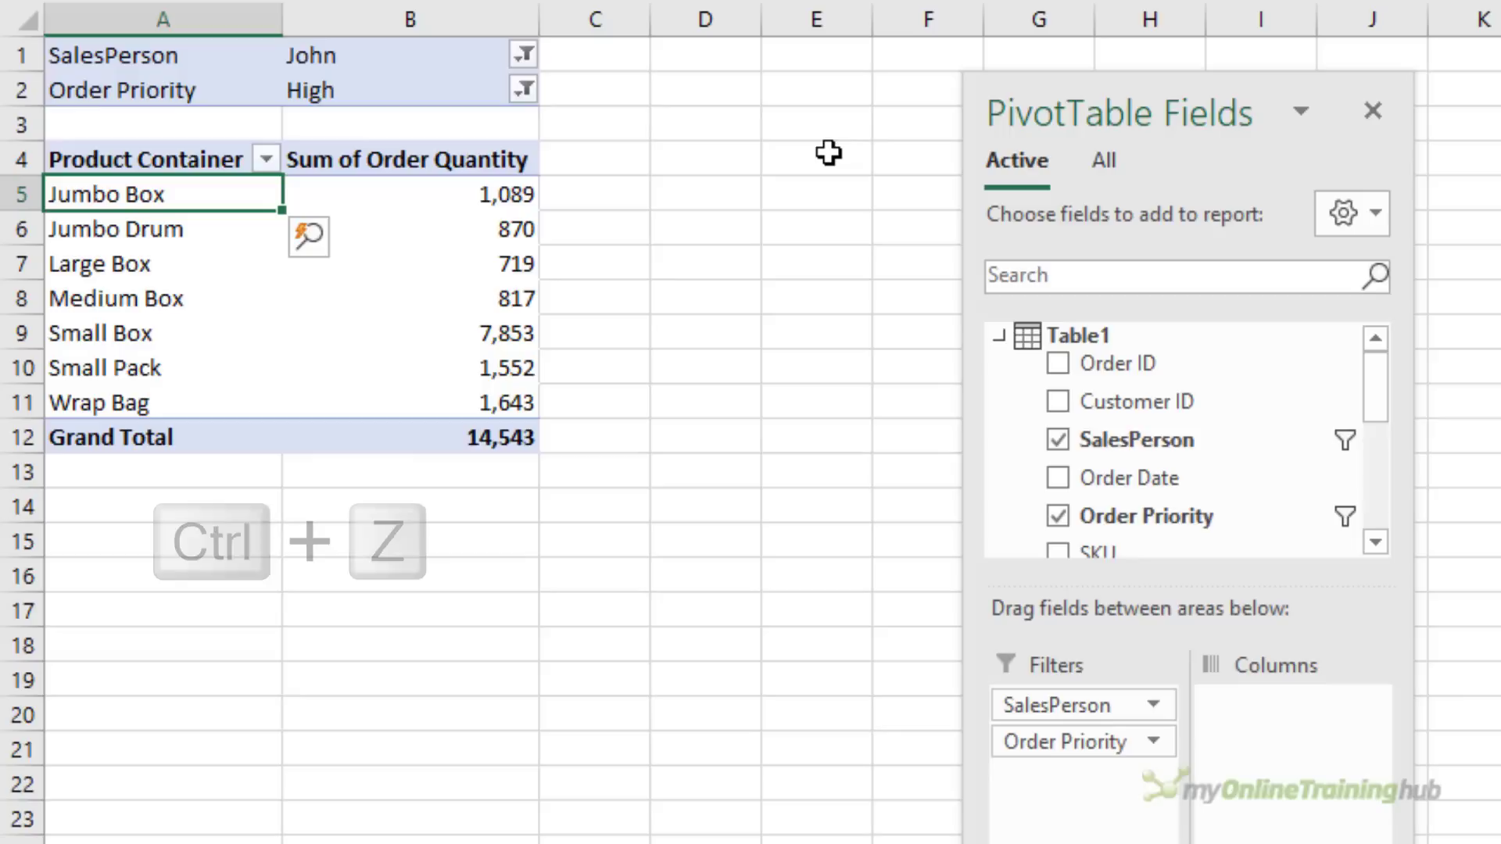
key(Ctrl+Z)
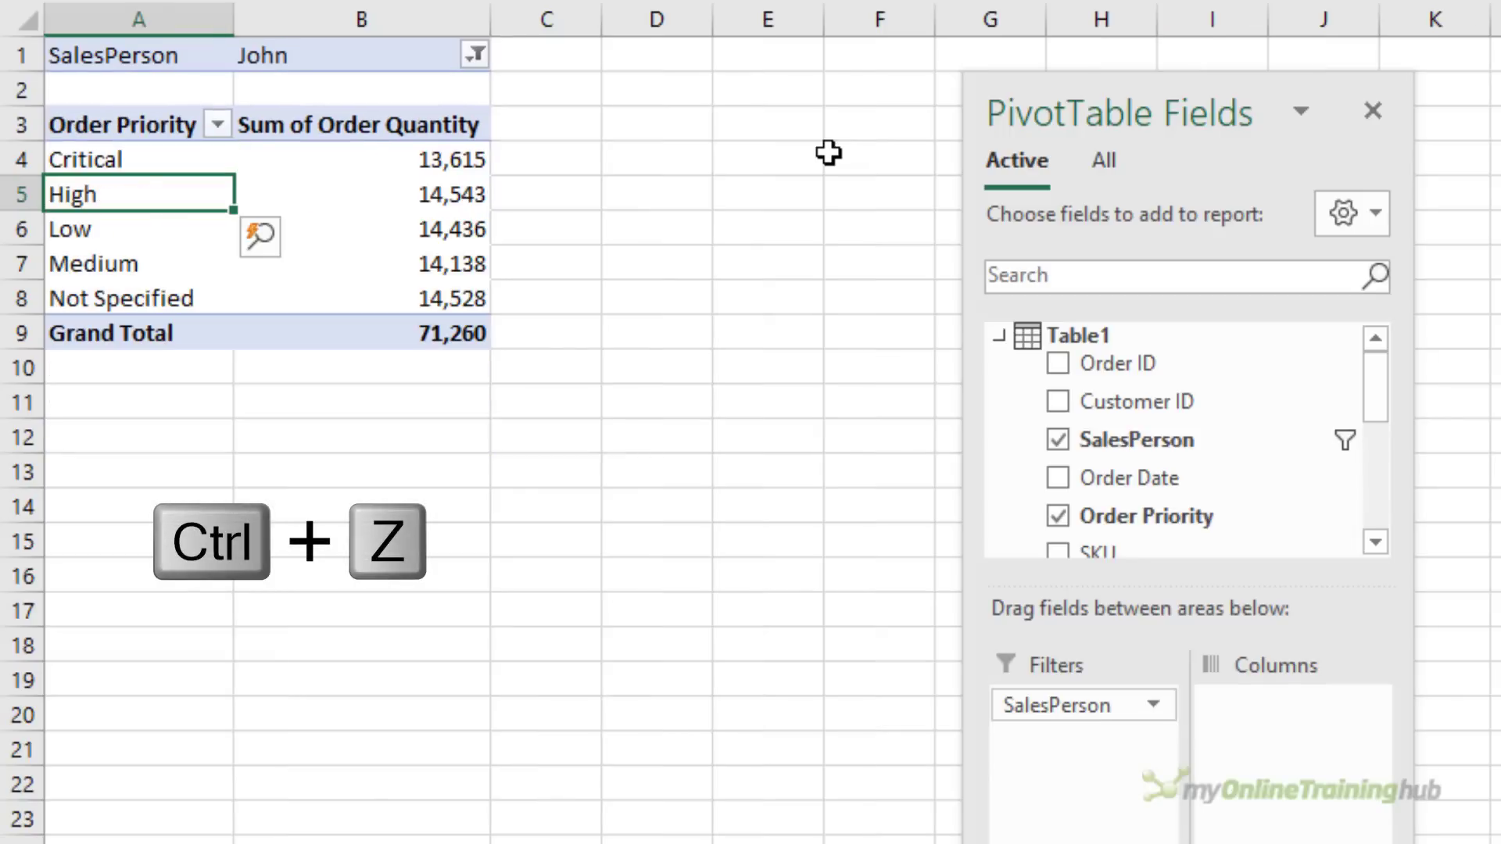
key(Ctrl+Z)
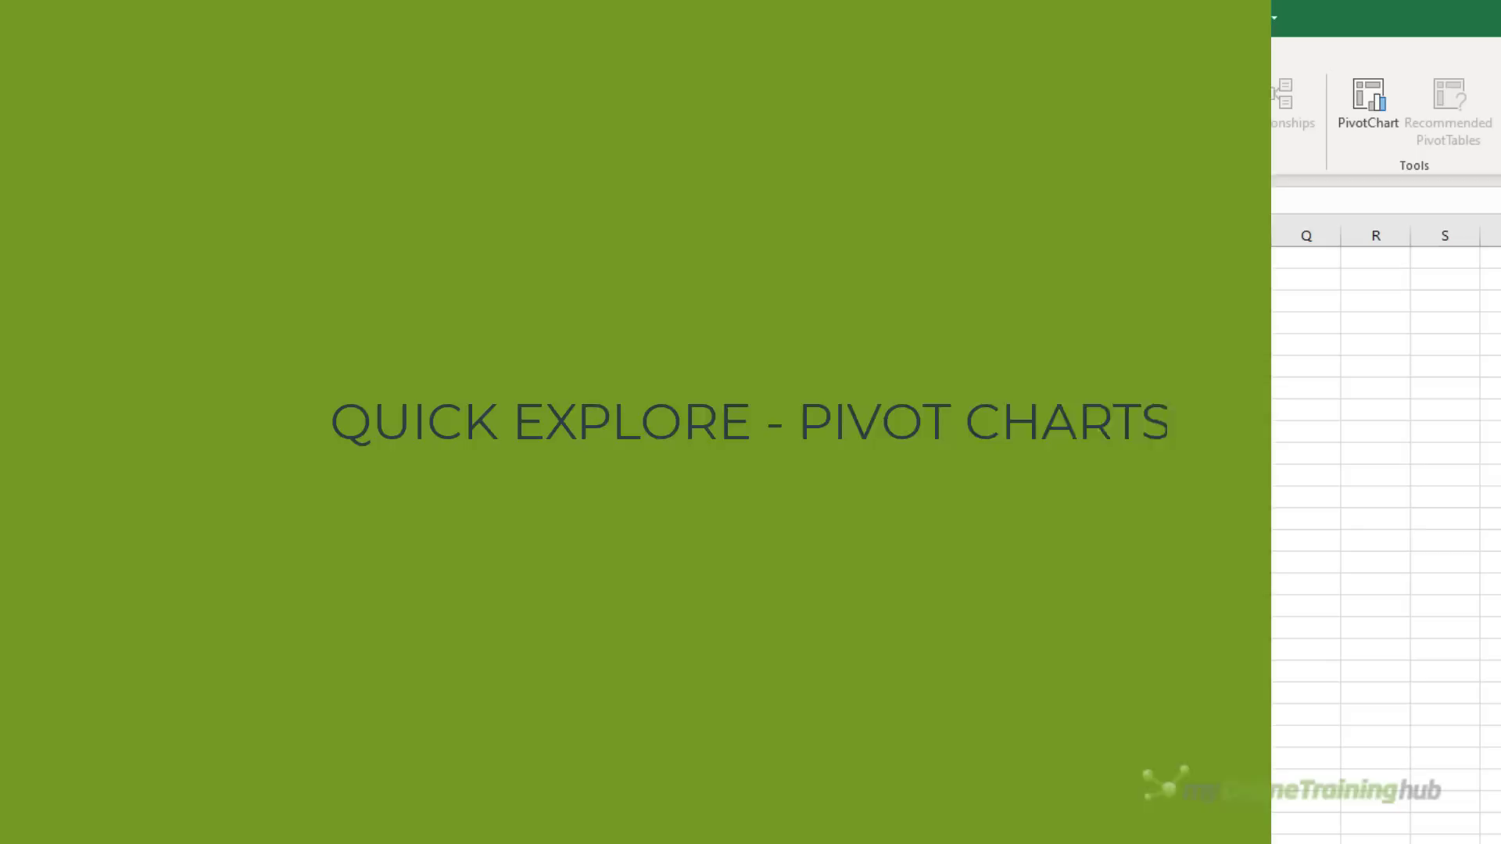
Step: Insert a Bar PivotChart of Sum of Order Quantity by SalesPerson for Bob, John and Richard
click(1366, 97)
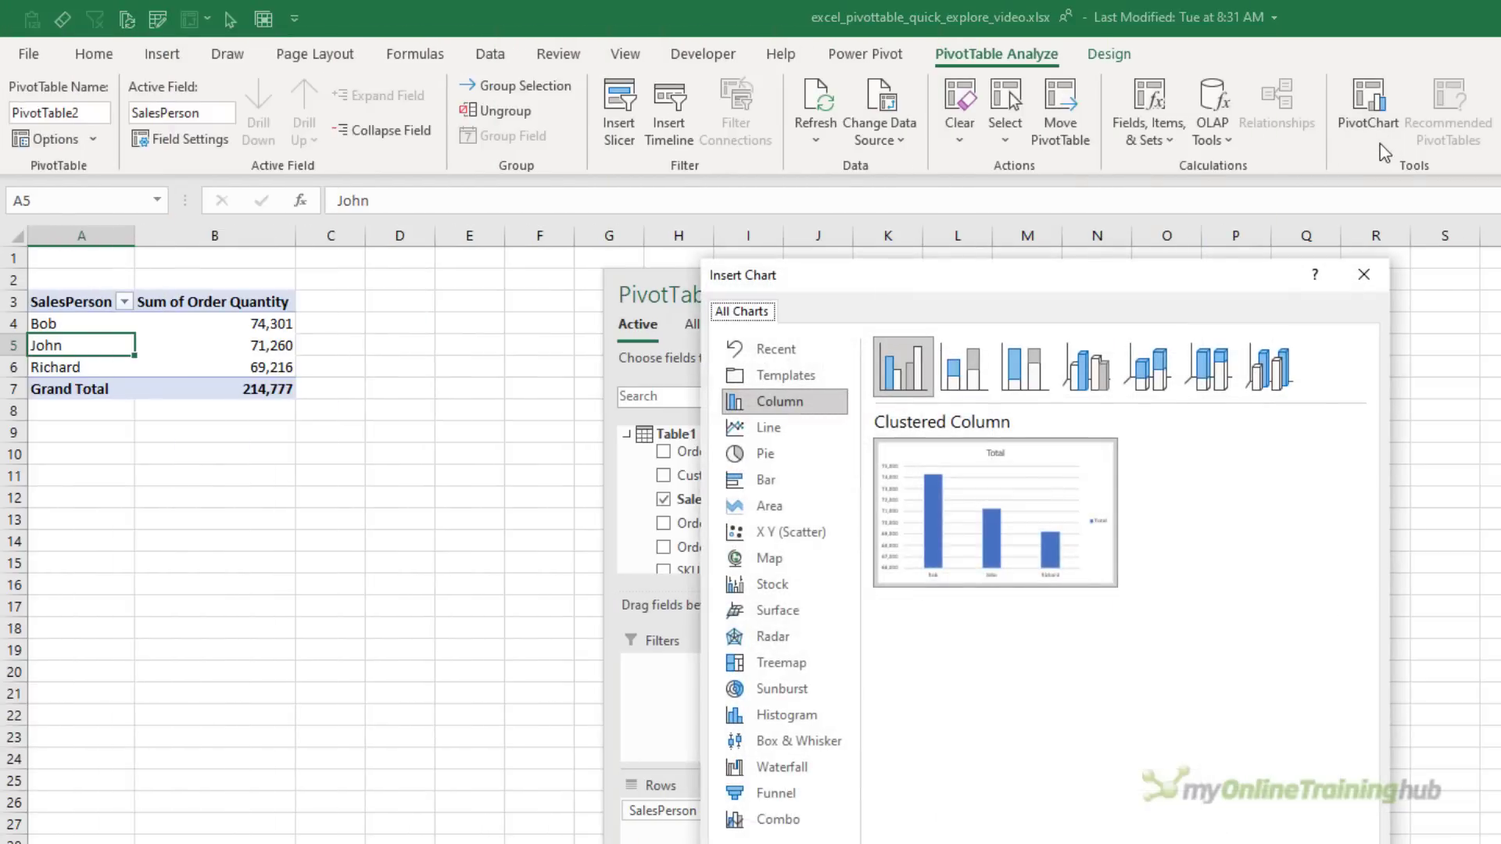
click(766, 480)
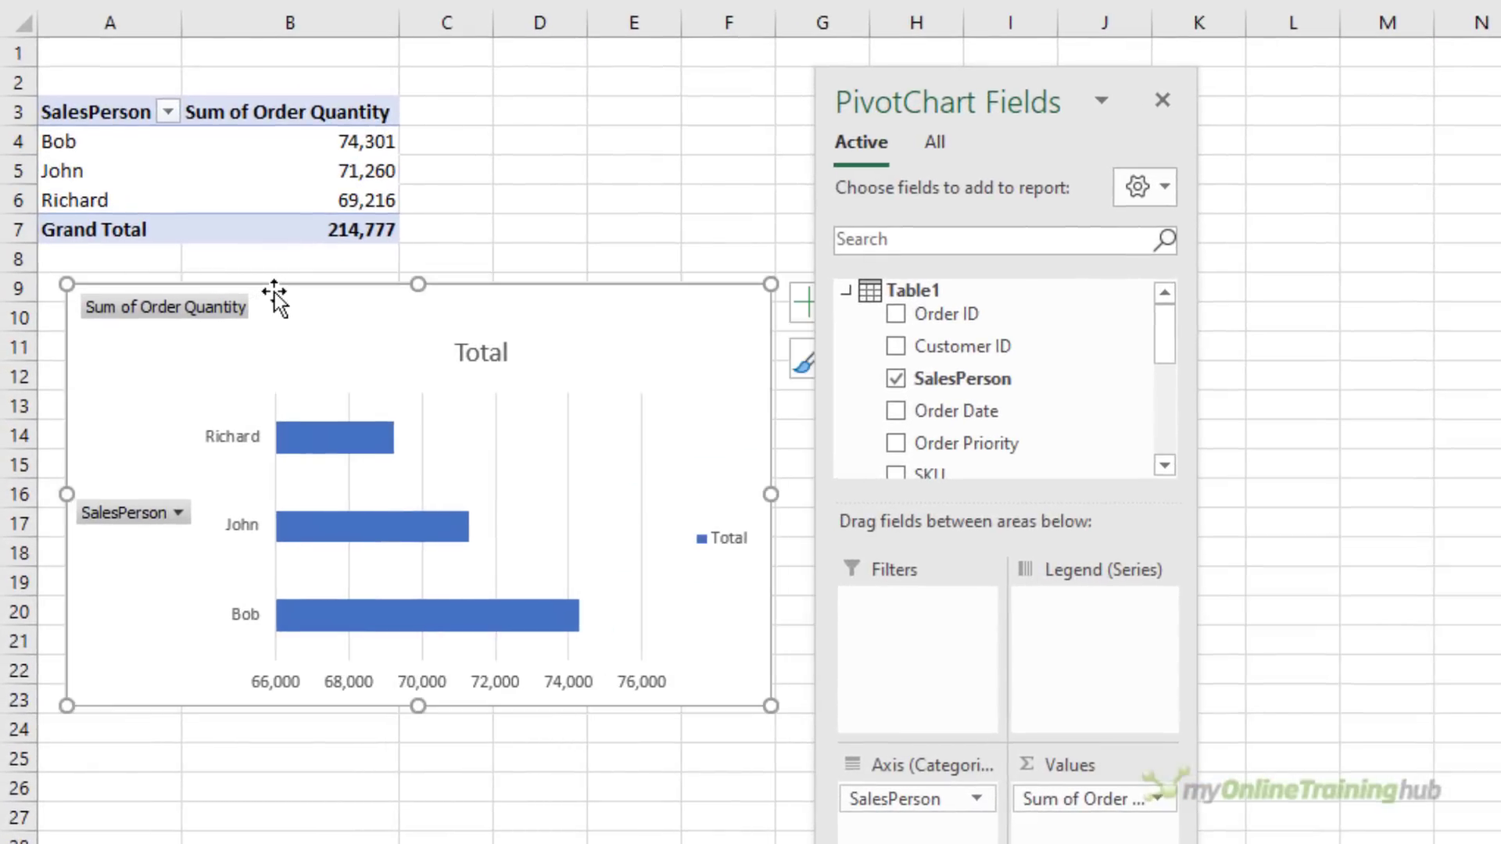
right_click(165, 306)
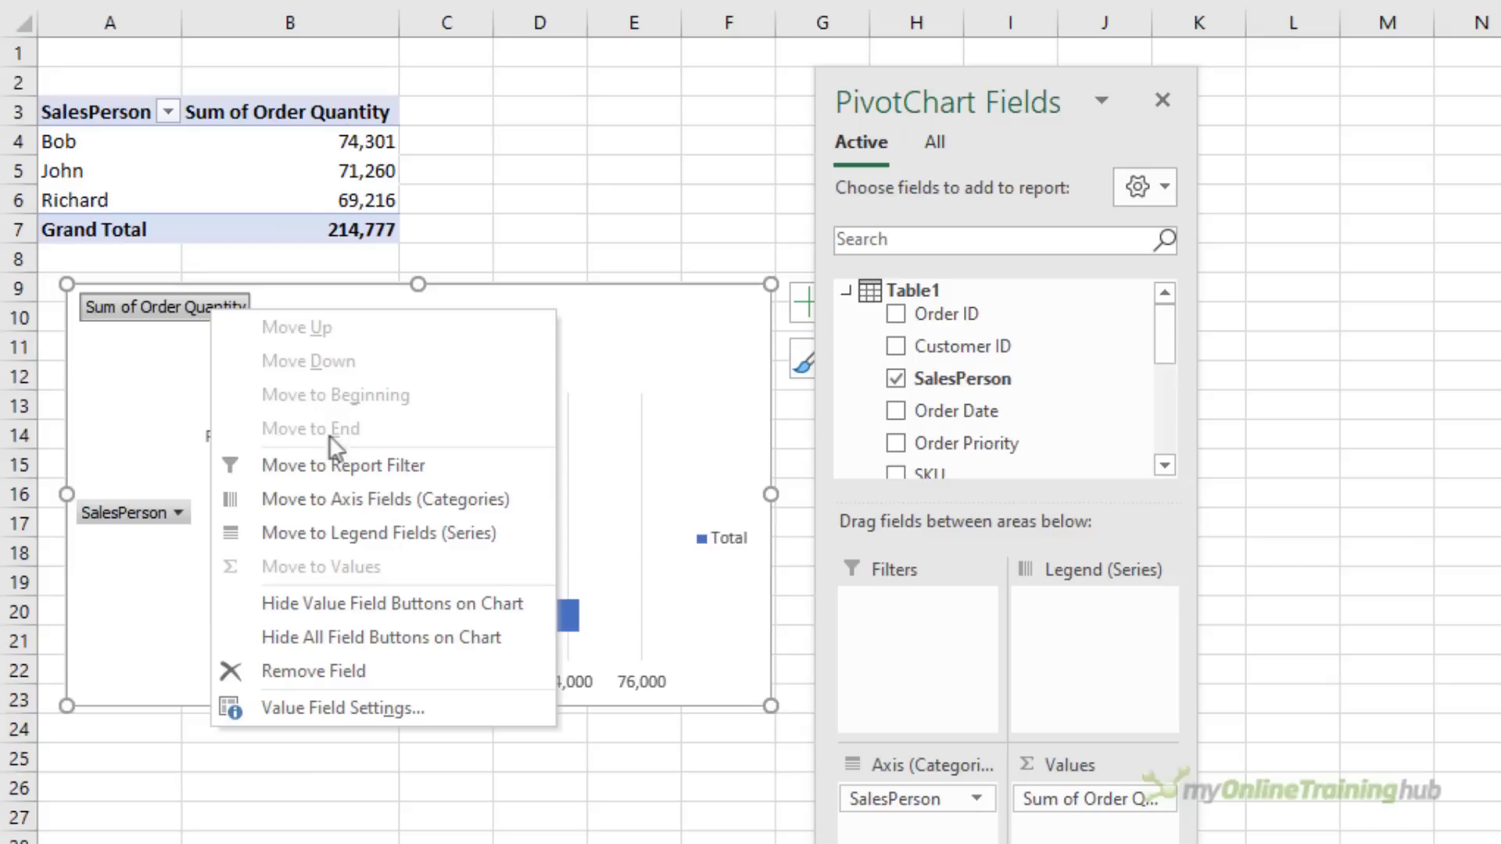
mouse_move(600, 431)
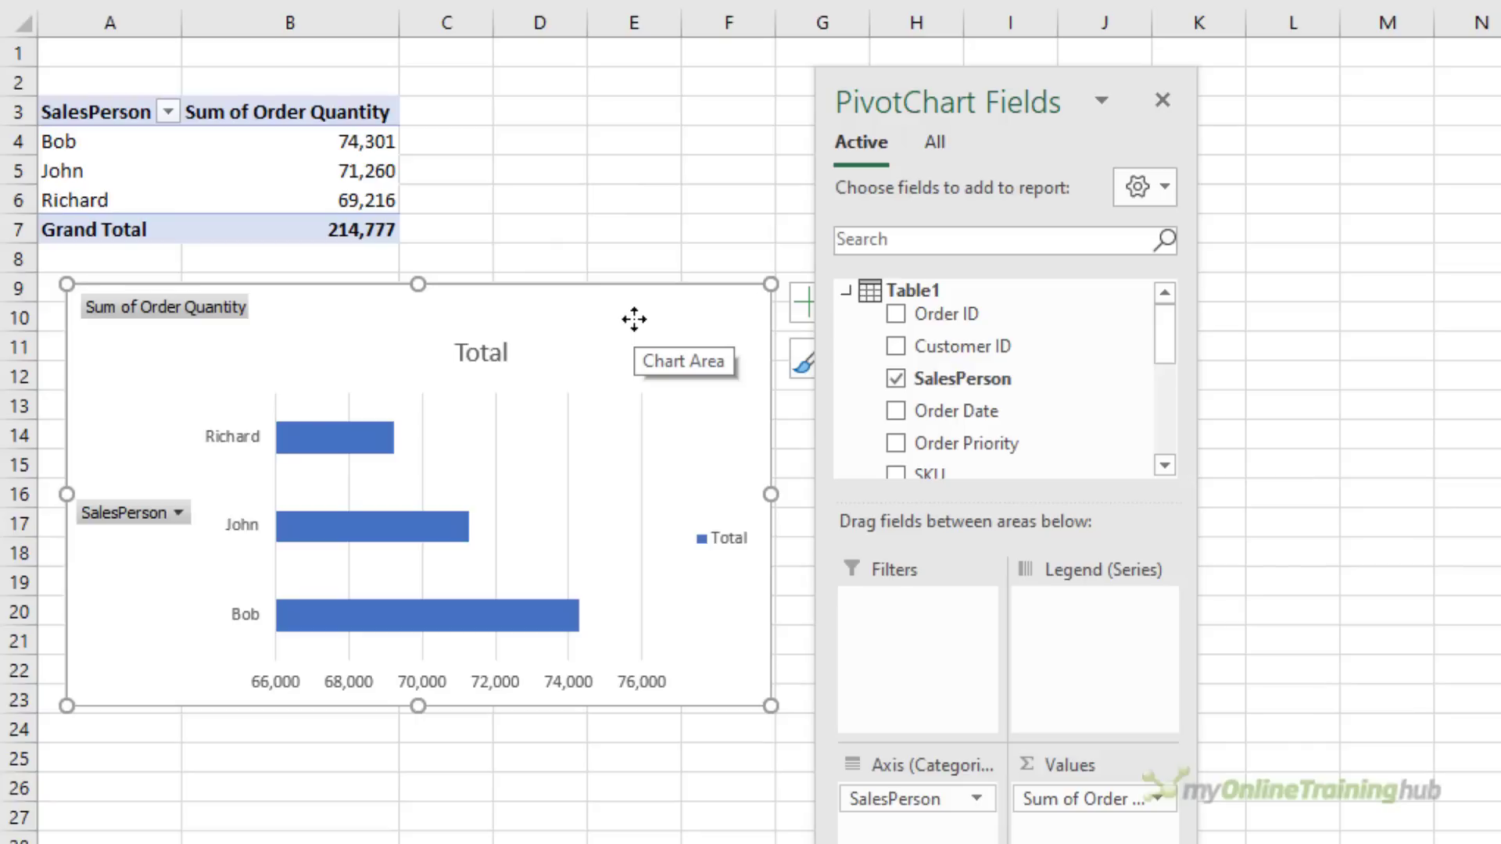
mouse_move(636, 329)
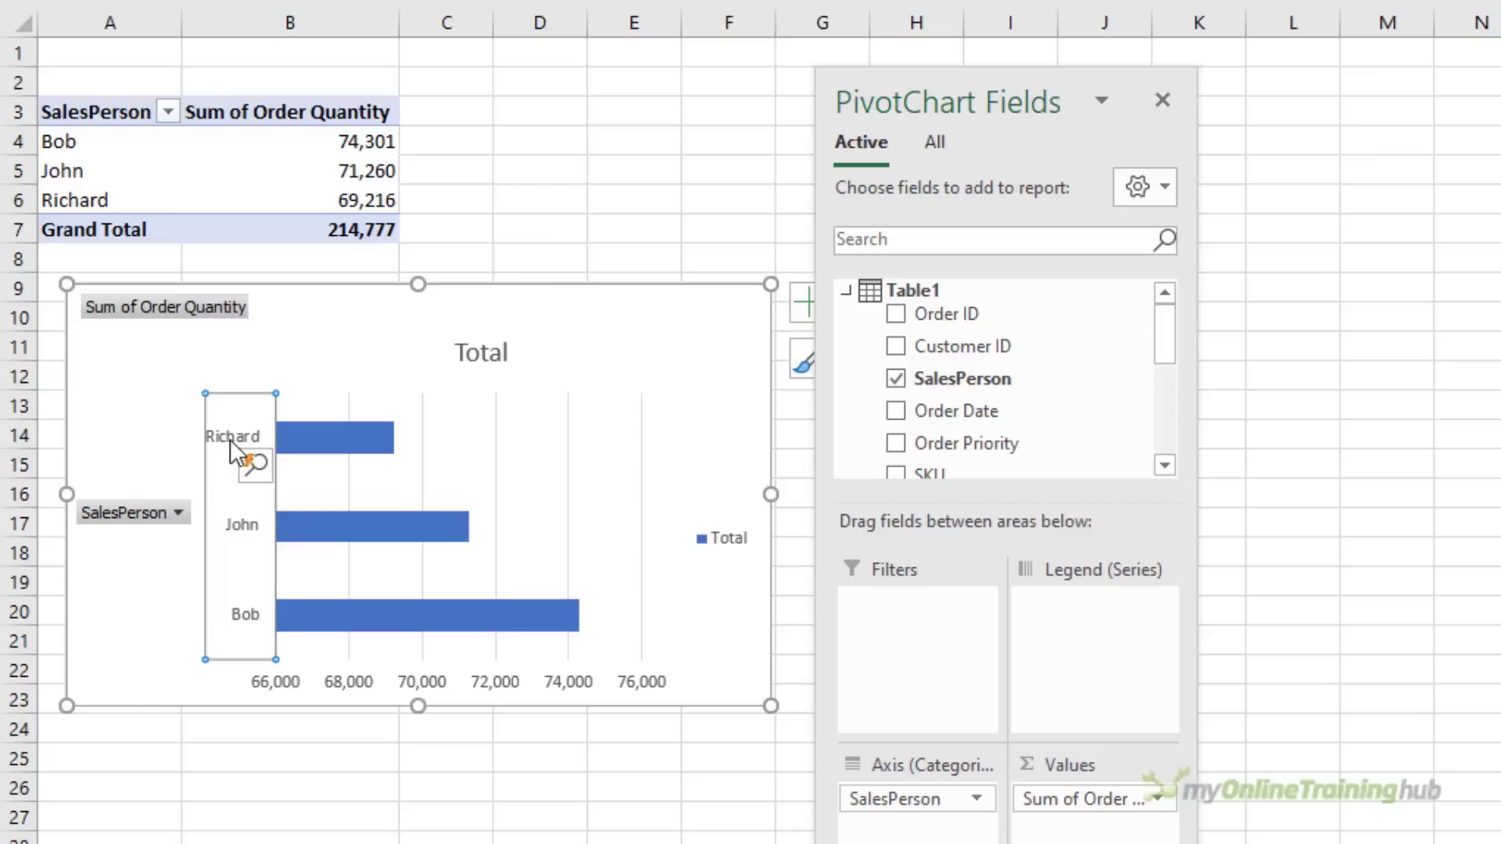
mouse_move(242, 452)
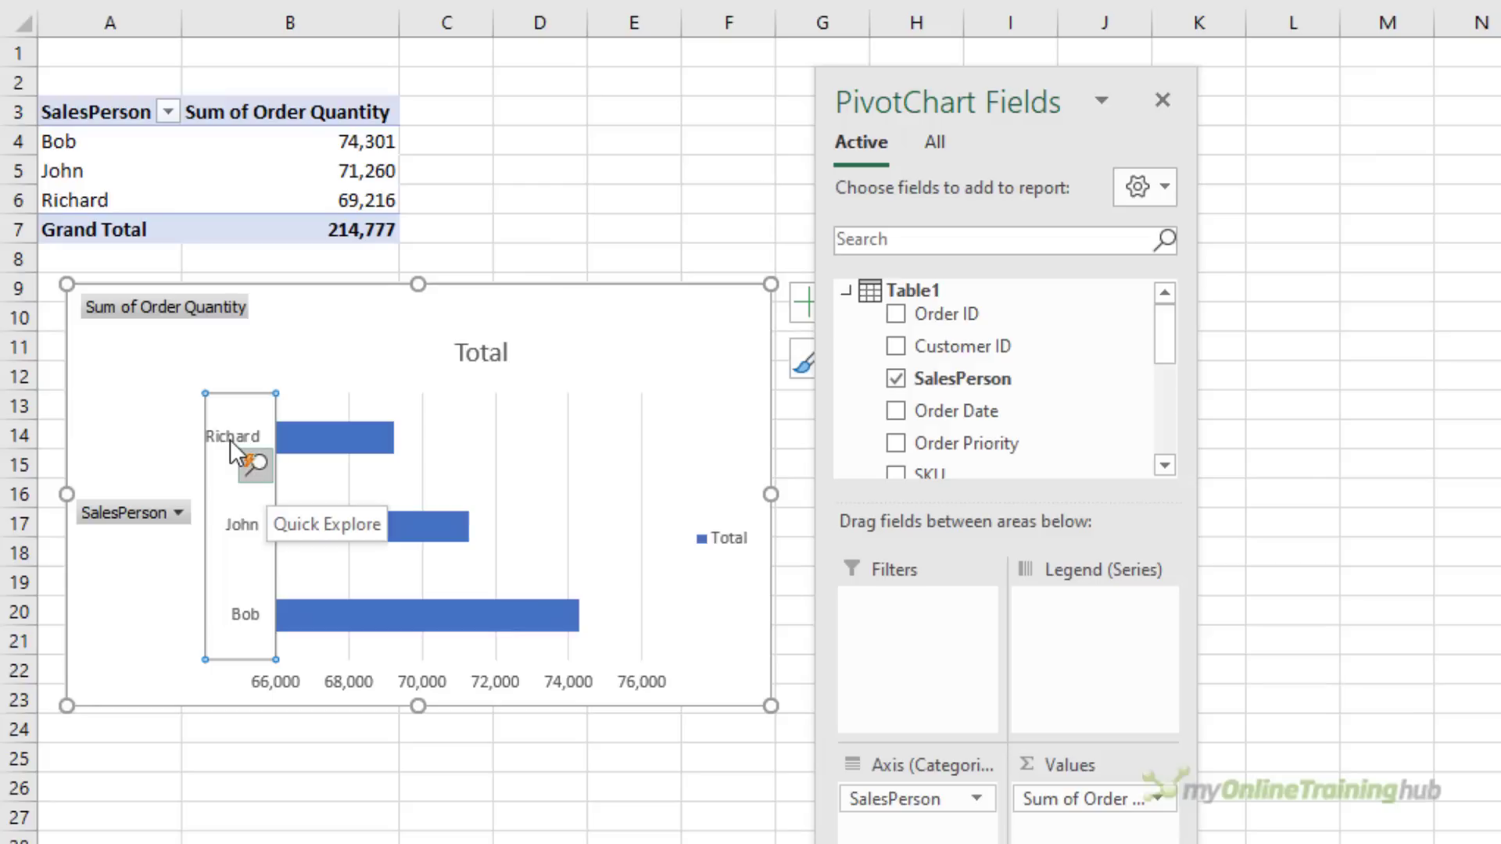
Step: Quick Explore the Richard axis label and drill to Order Priority (High highest at 15,191)
click(253, 463)
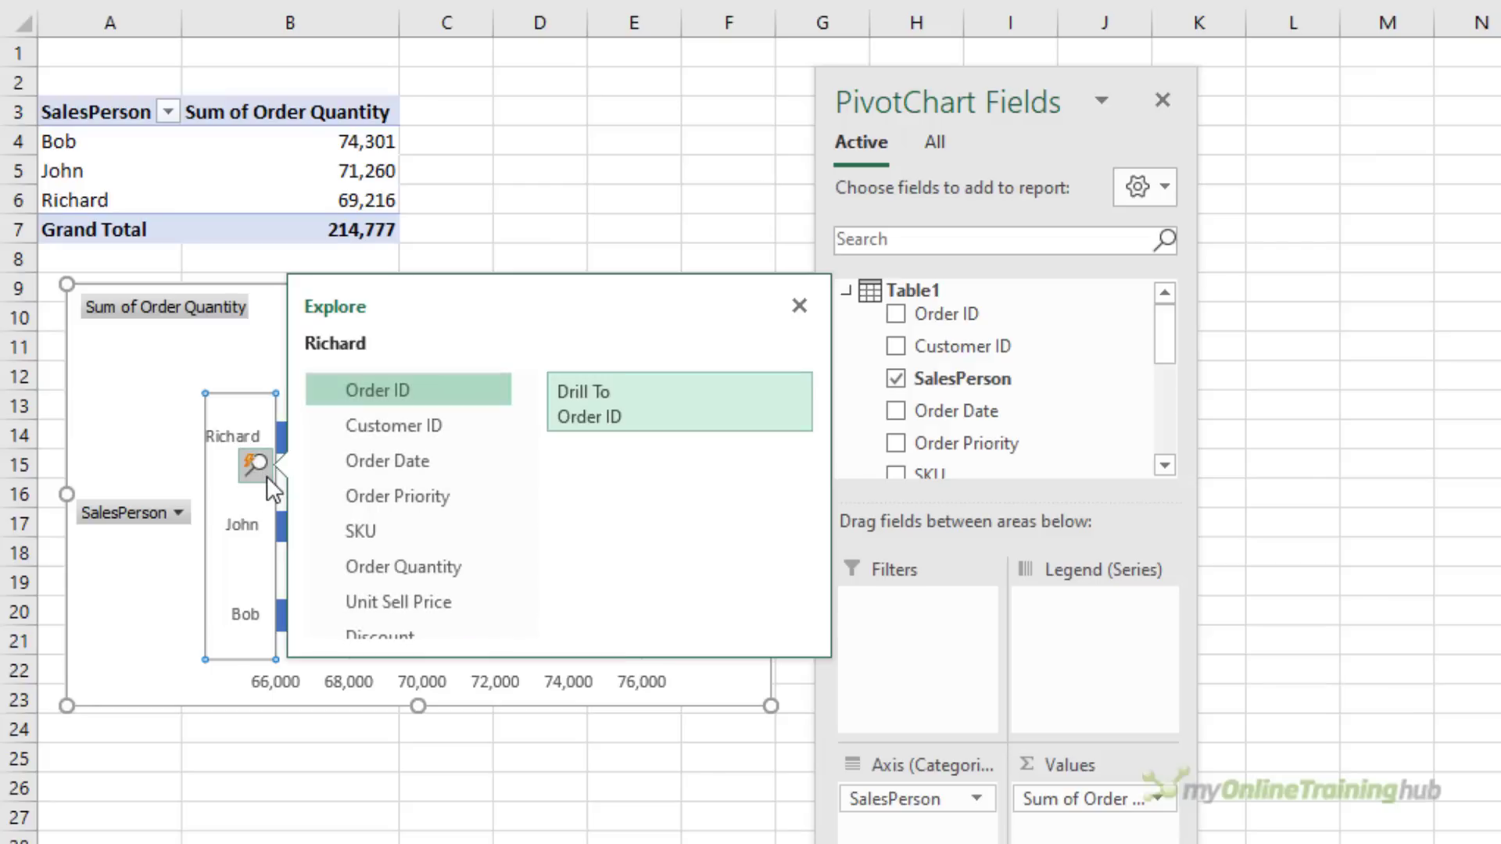
mouse_move(362, 505)
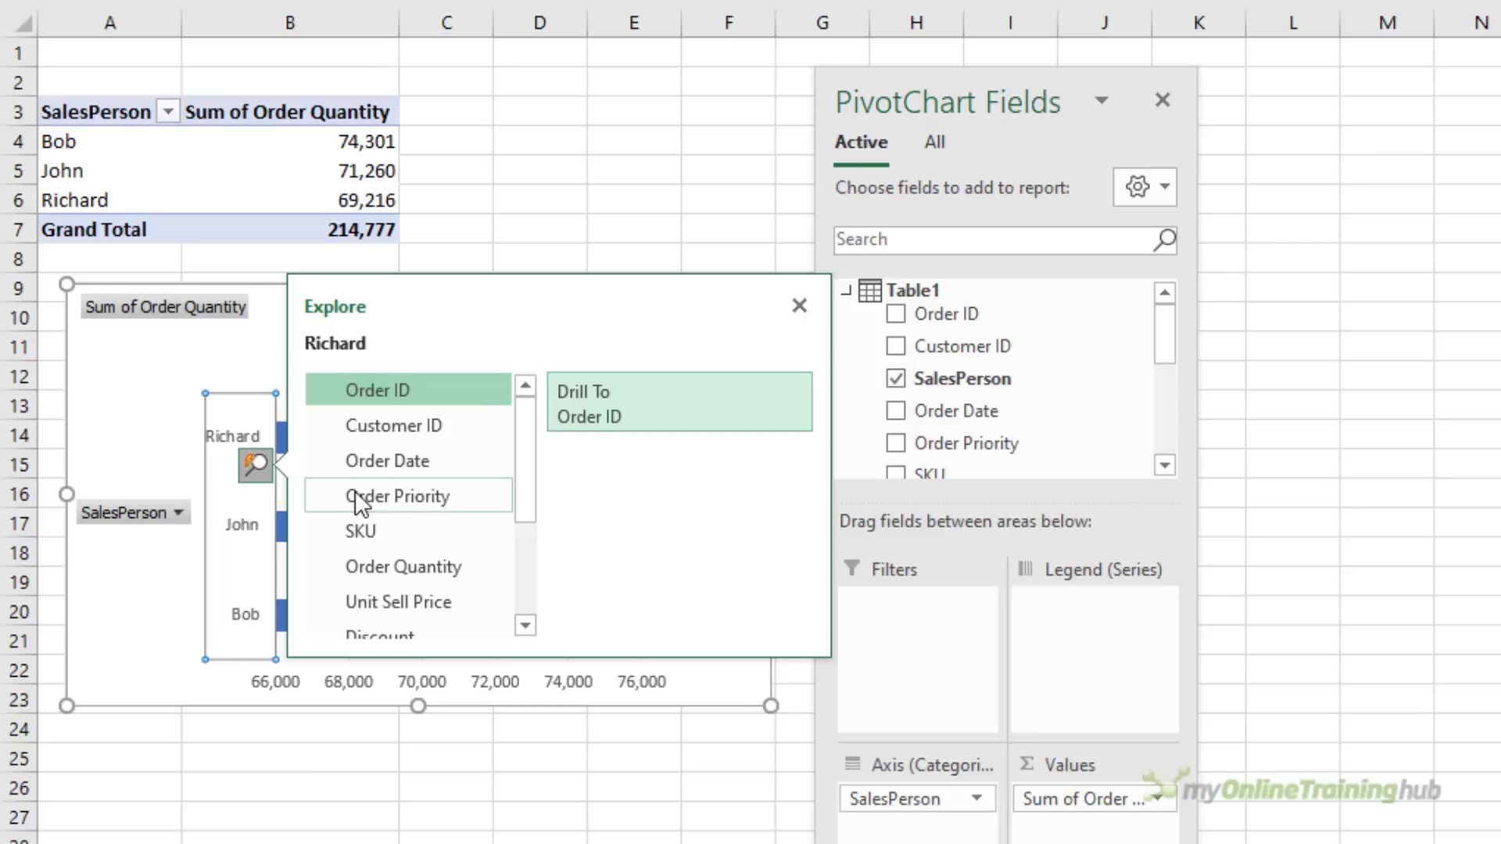
click(397, 497)
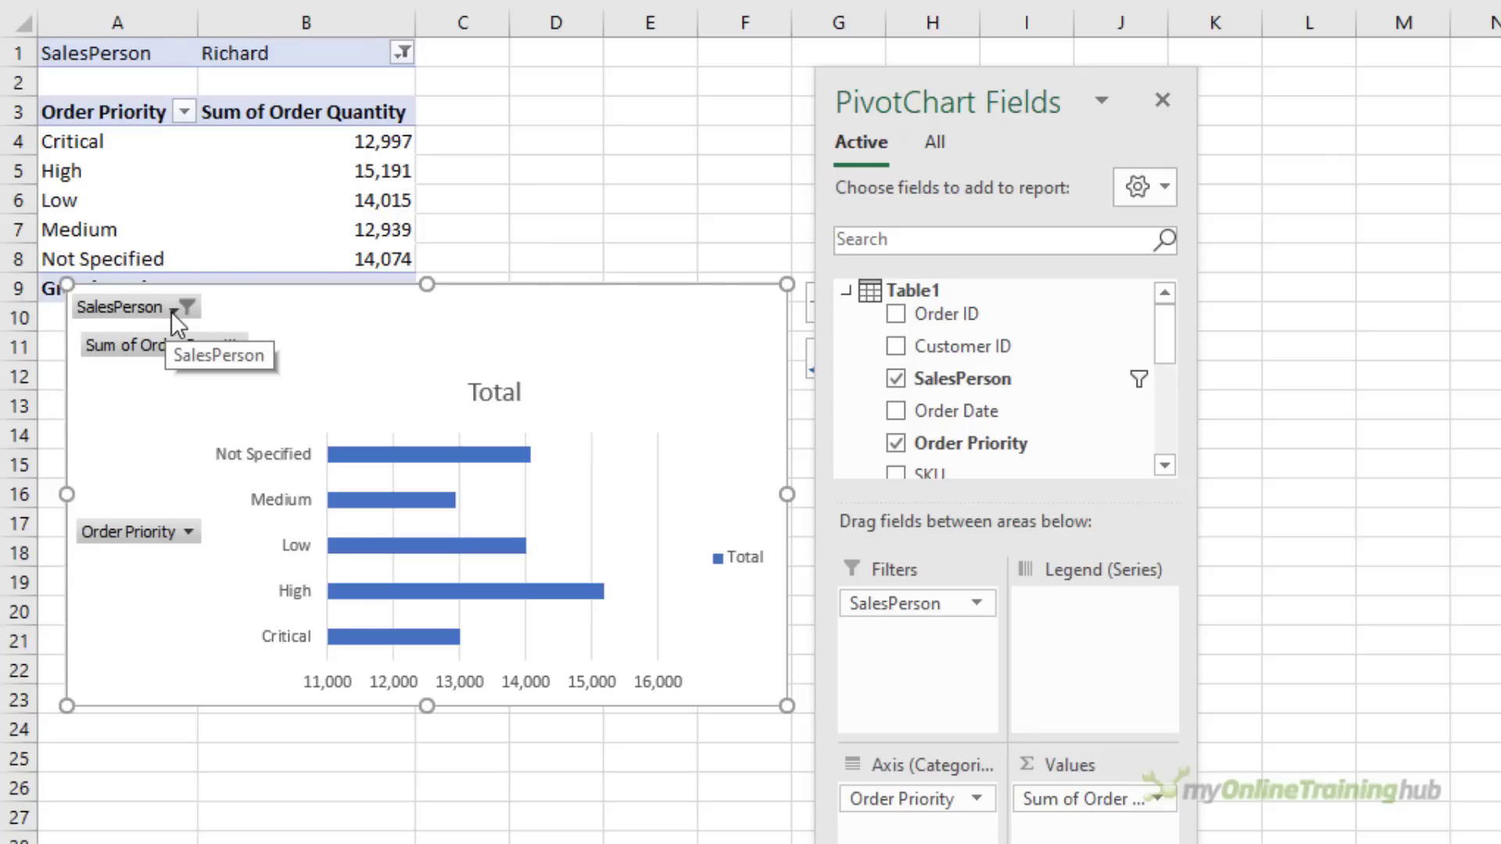
click(186, 306)
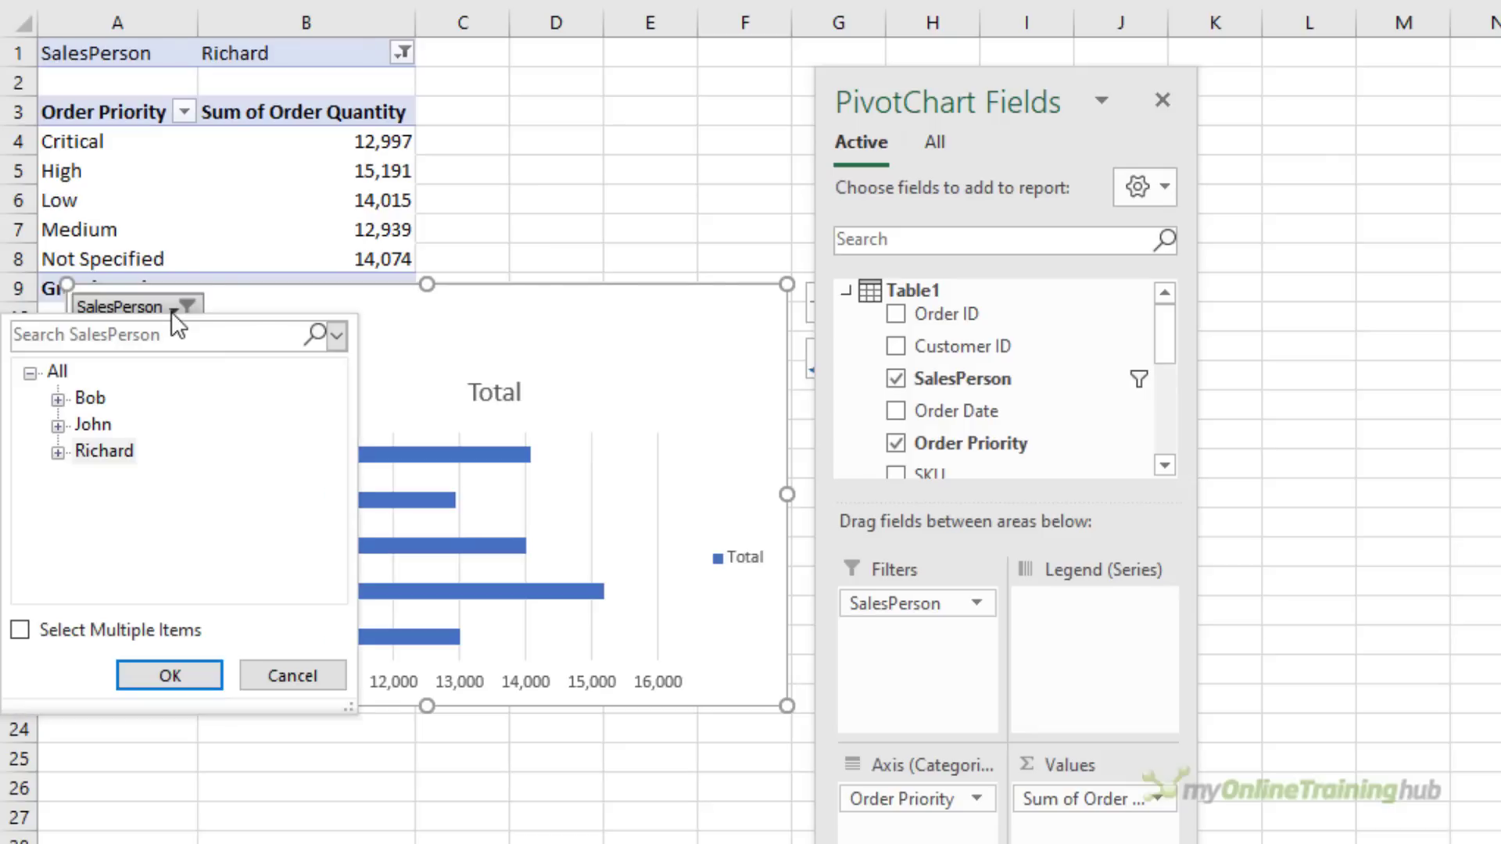
mouse_move(197, 425)
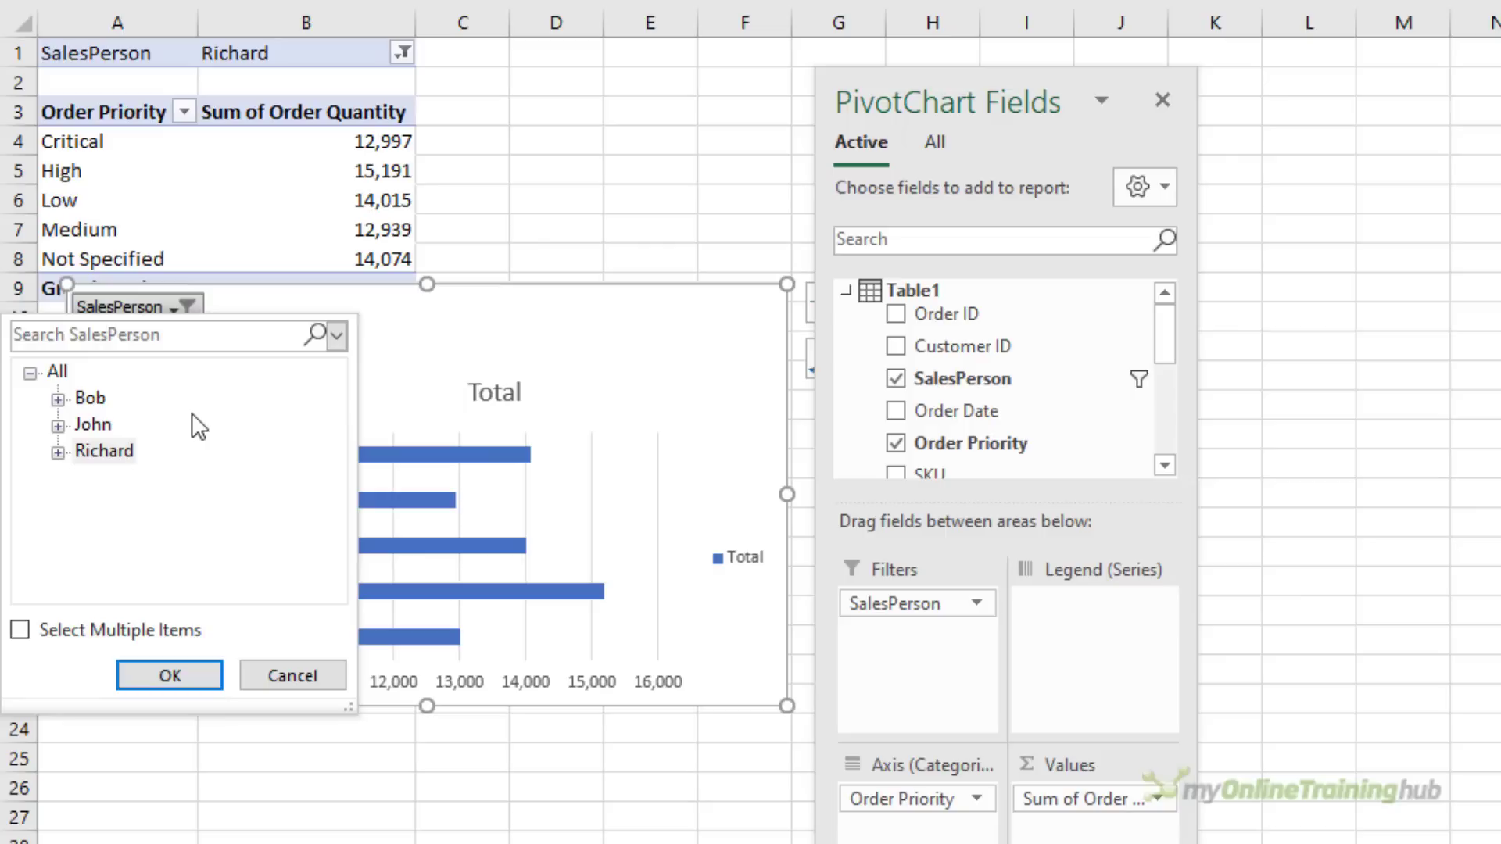
mouse_move(164, 441)
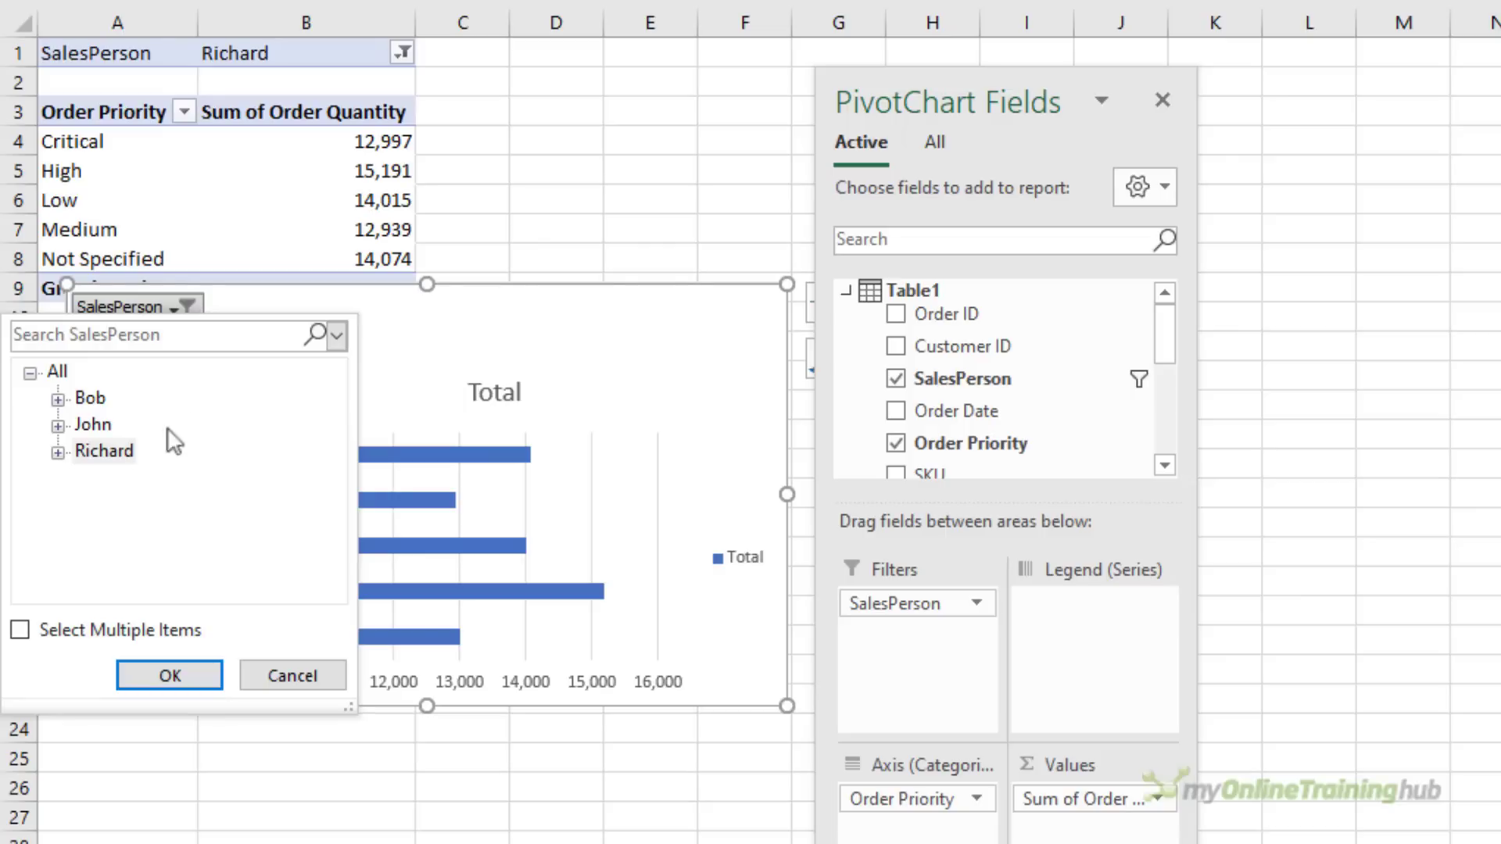
click(103, 451)
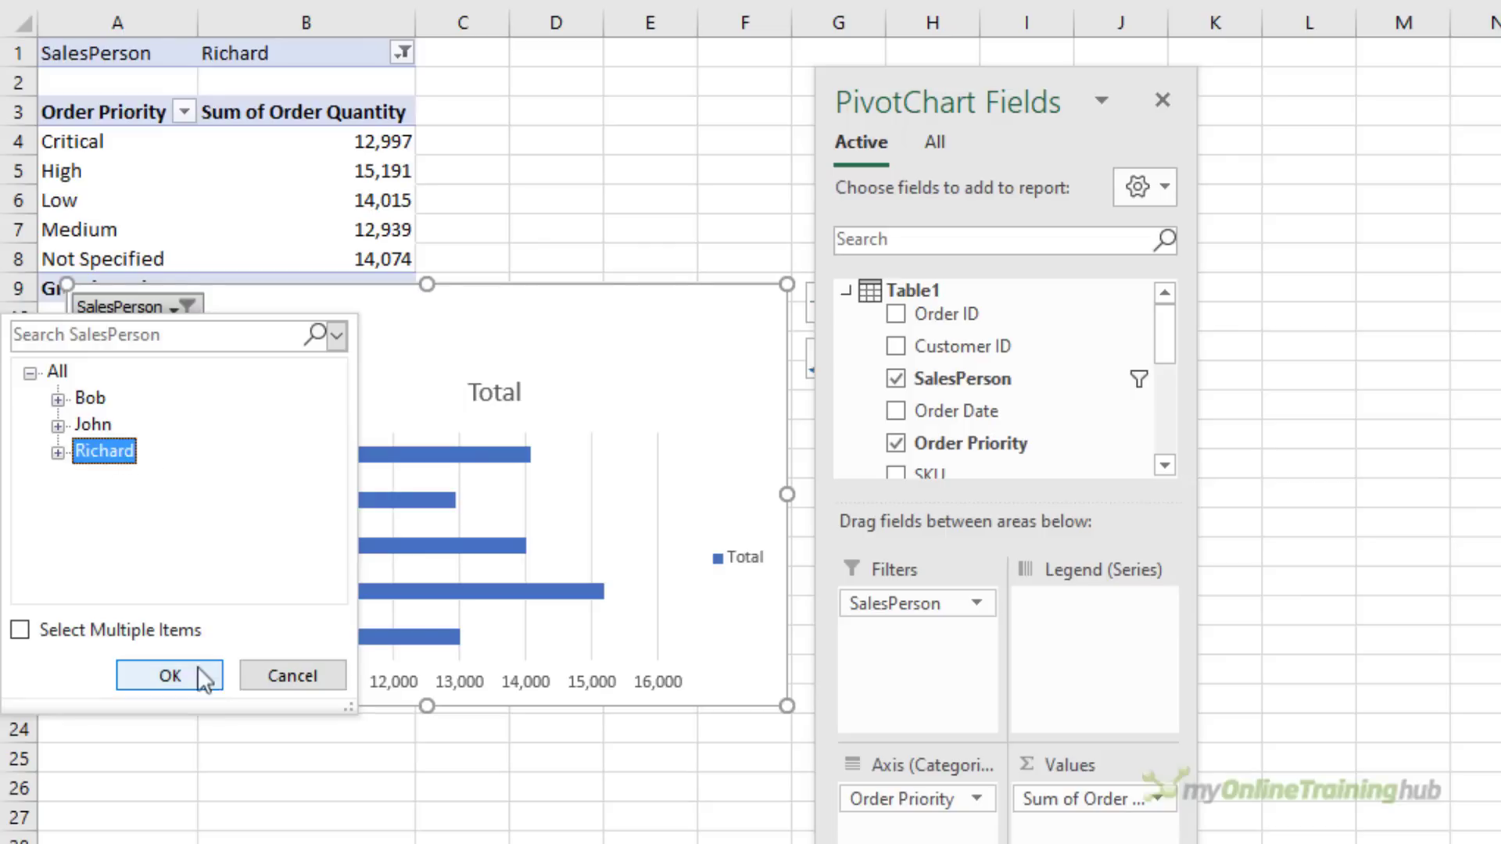
click(169, 675)
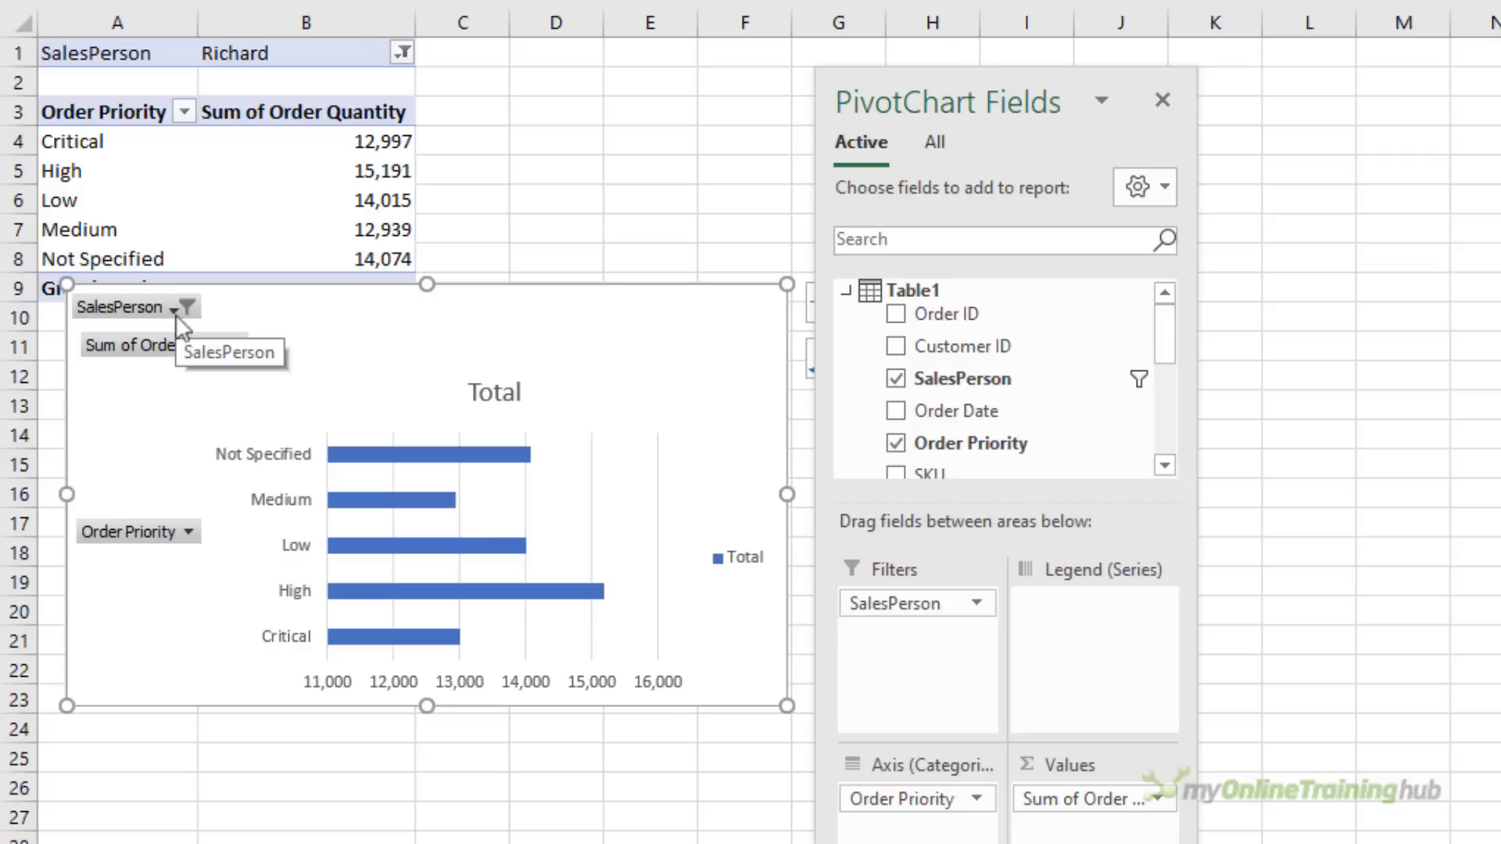
click(182, 306)
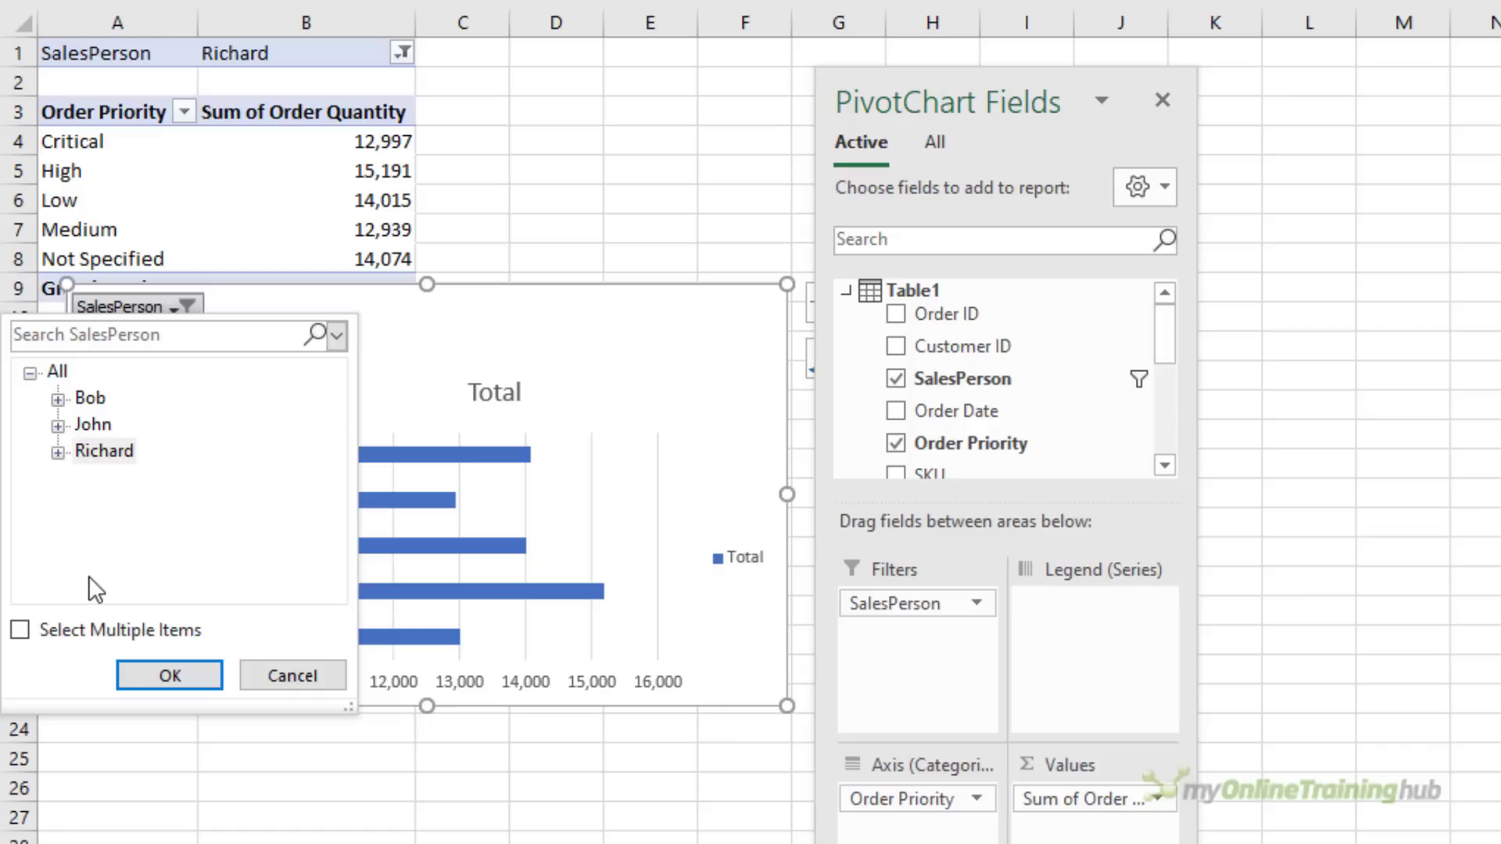
click(21, 630)
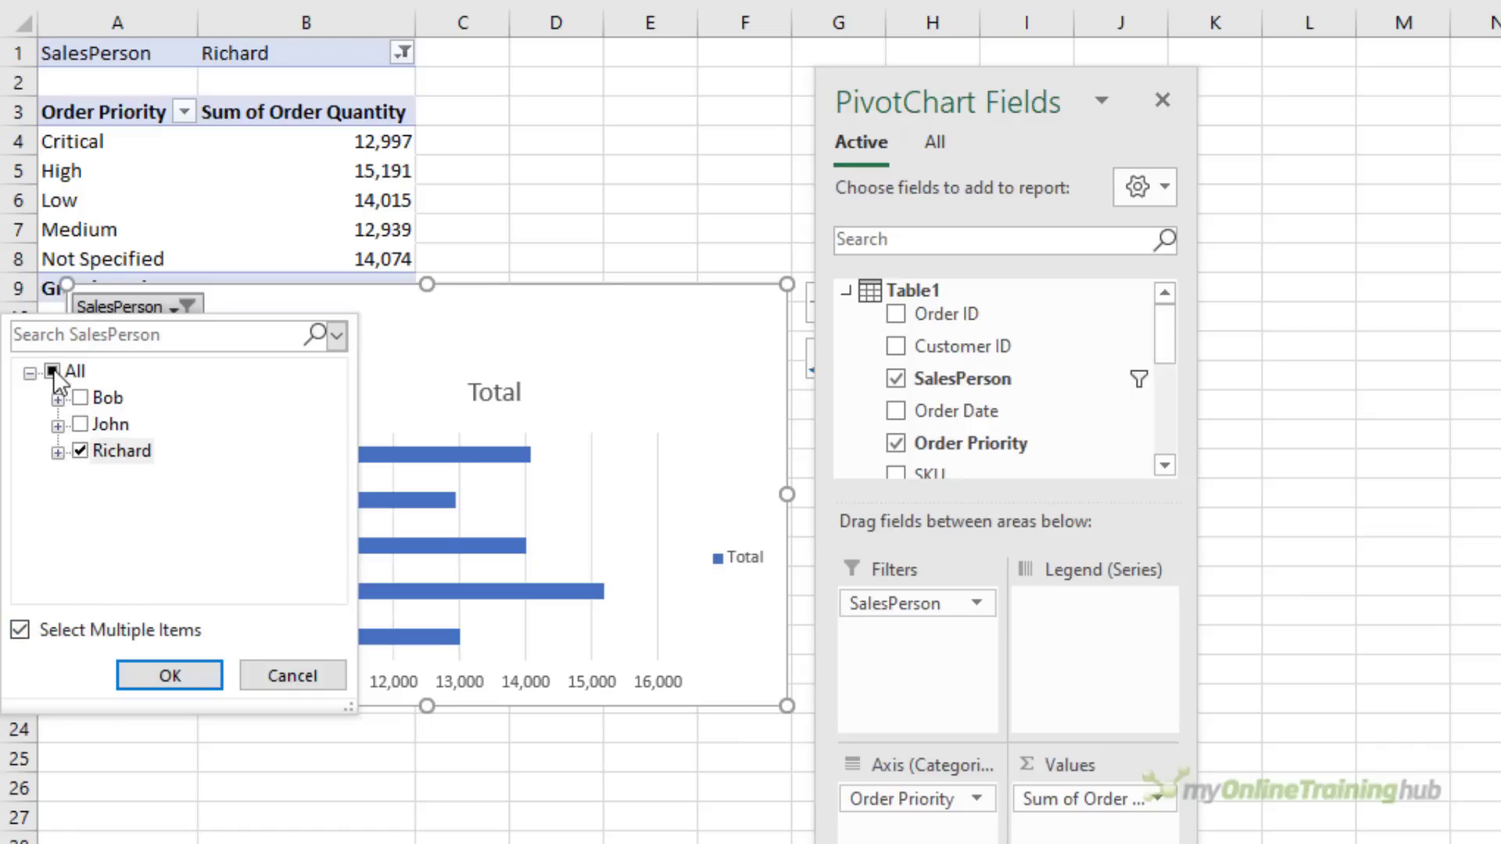
click(169, 675)
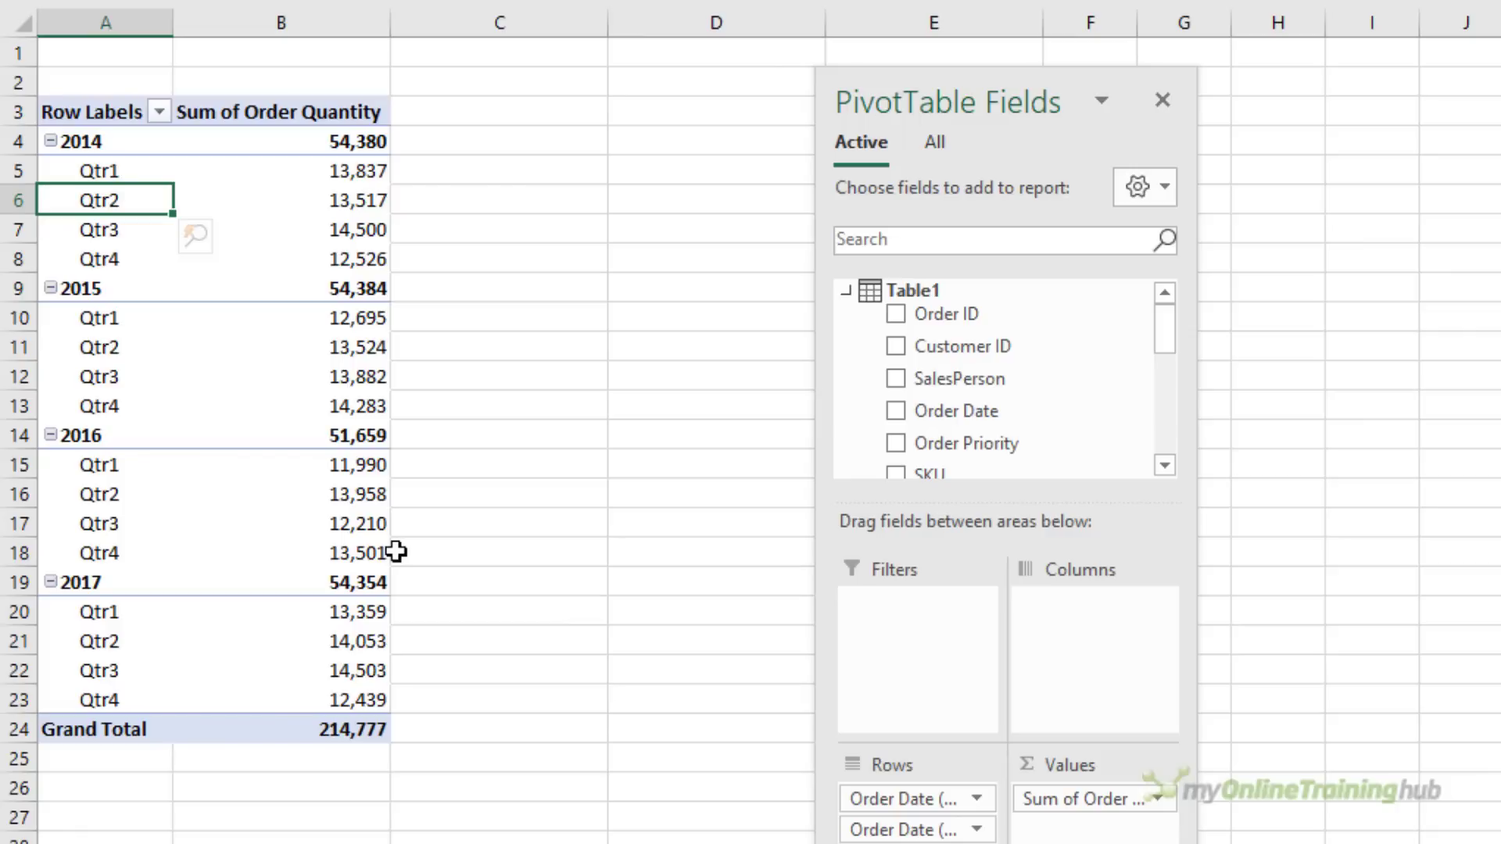
mouse_move(91, 205)
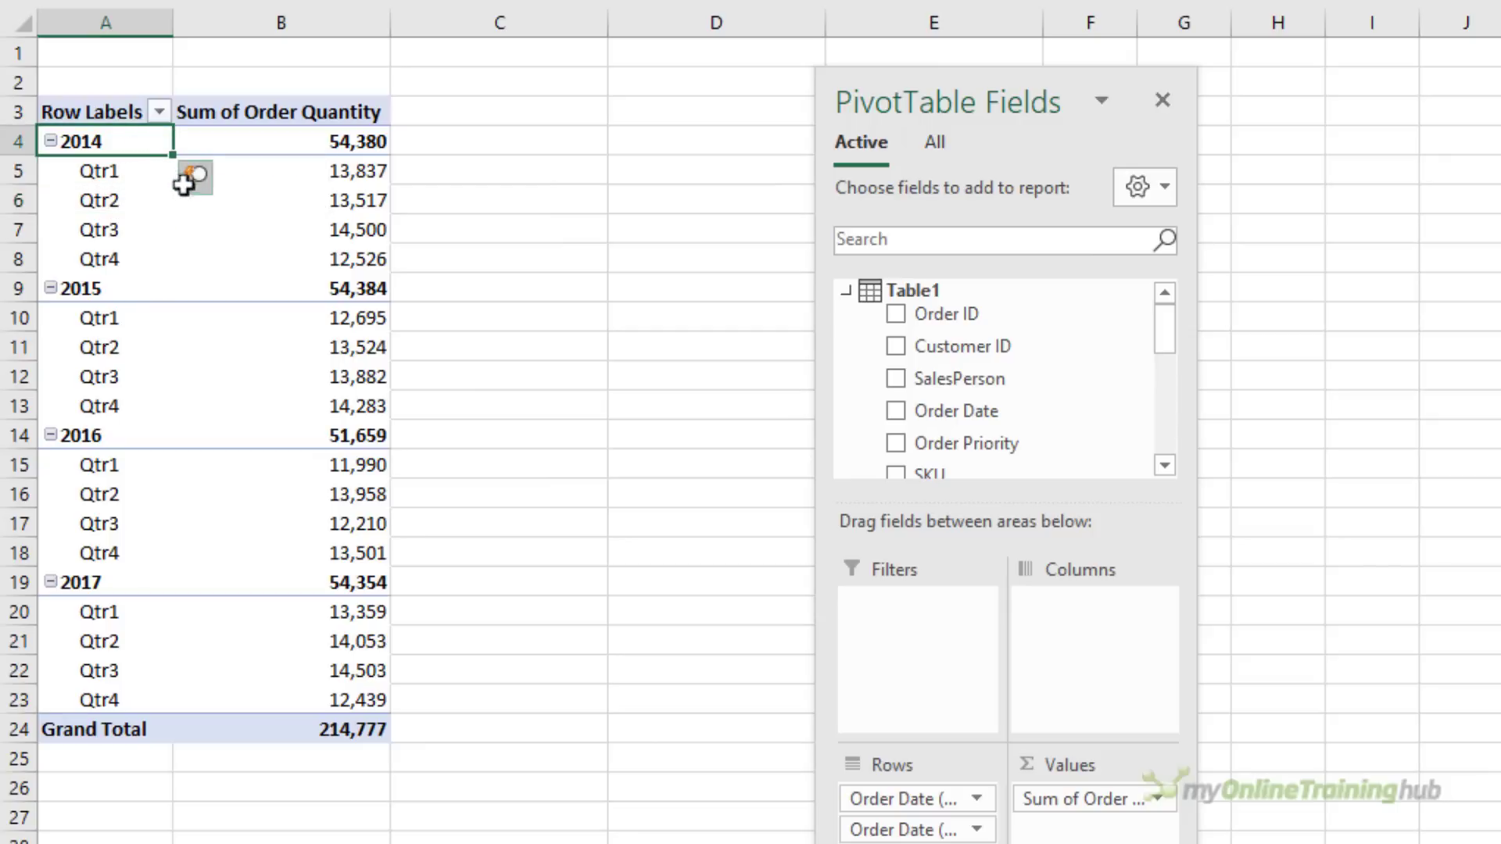
Step: Quick Explore the 2014 row and drill to Order Priority, leaving 2014 as report filter (total 54,380)
click(192, 179)
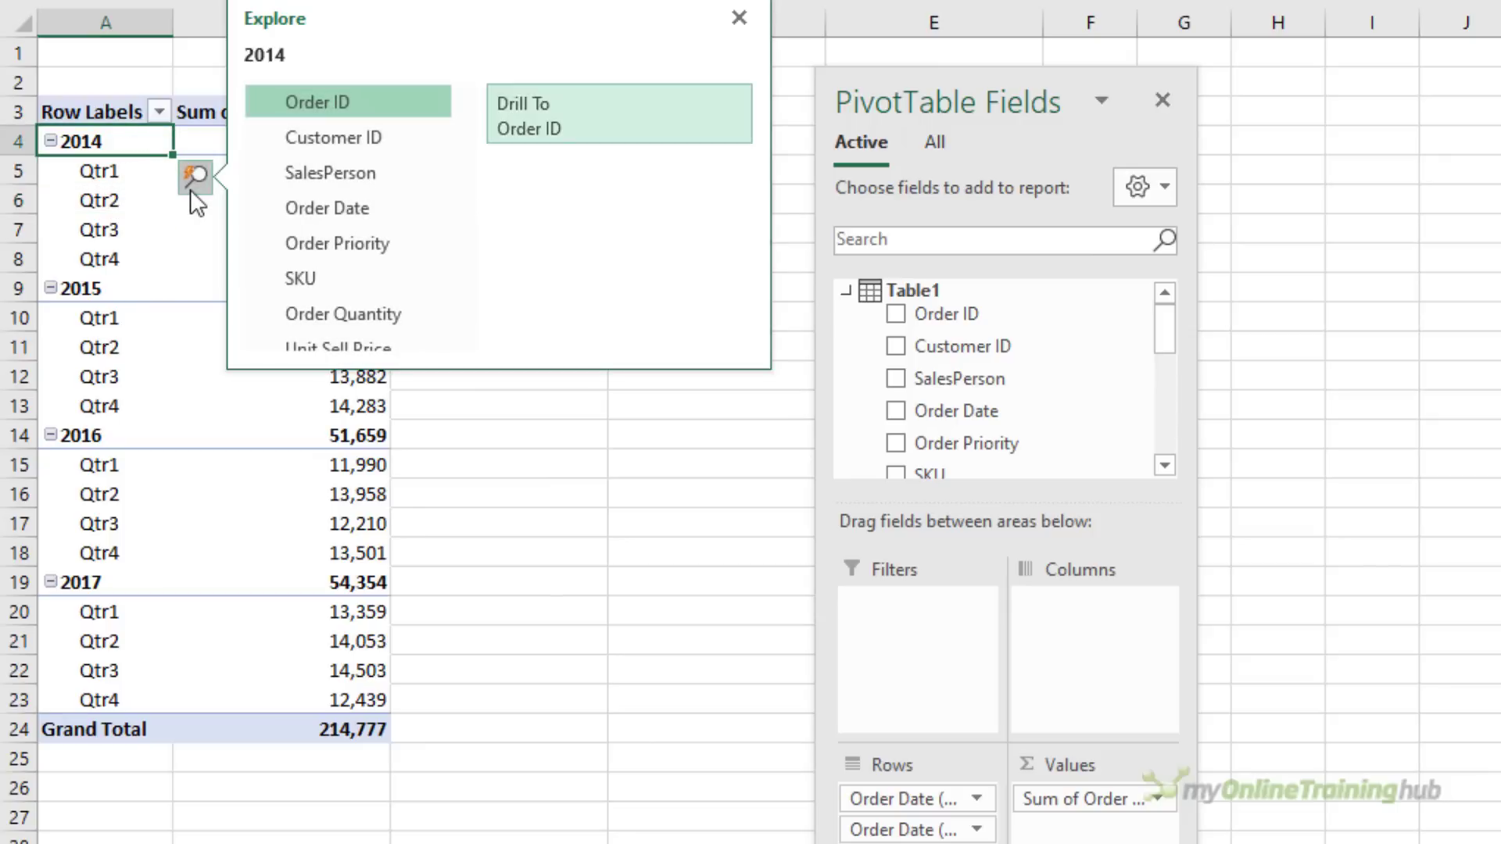
click(337, 242)
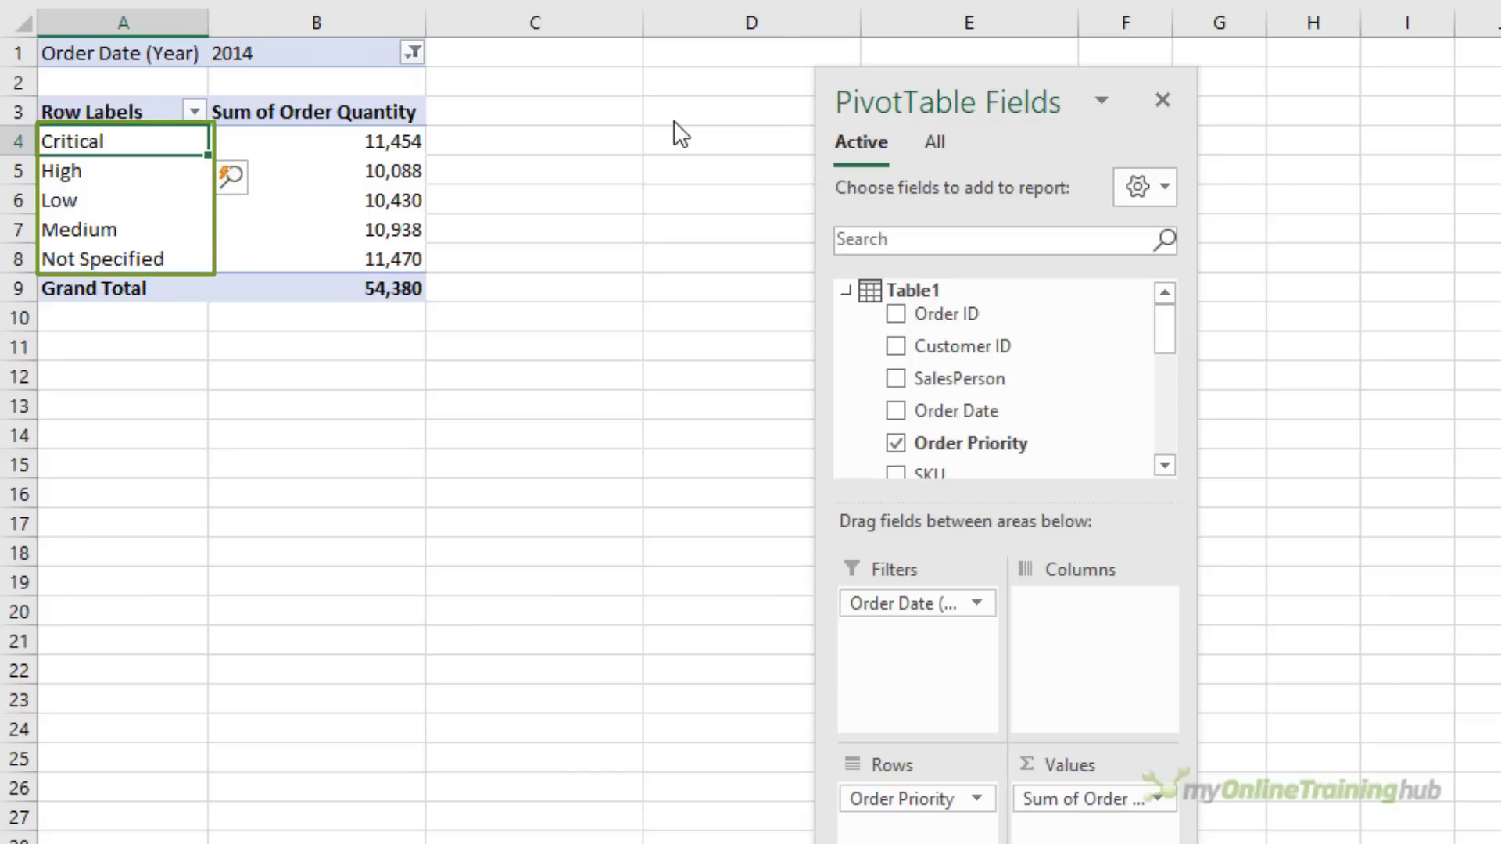
click(308, 56)
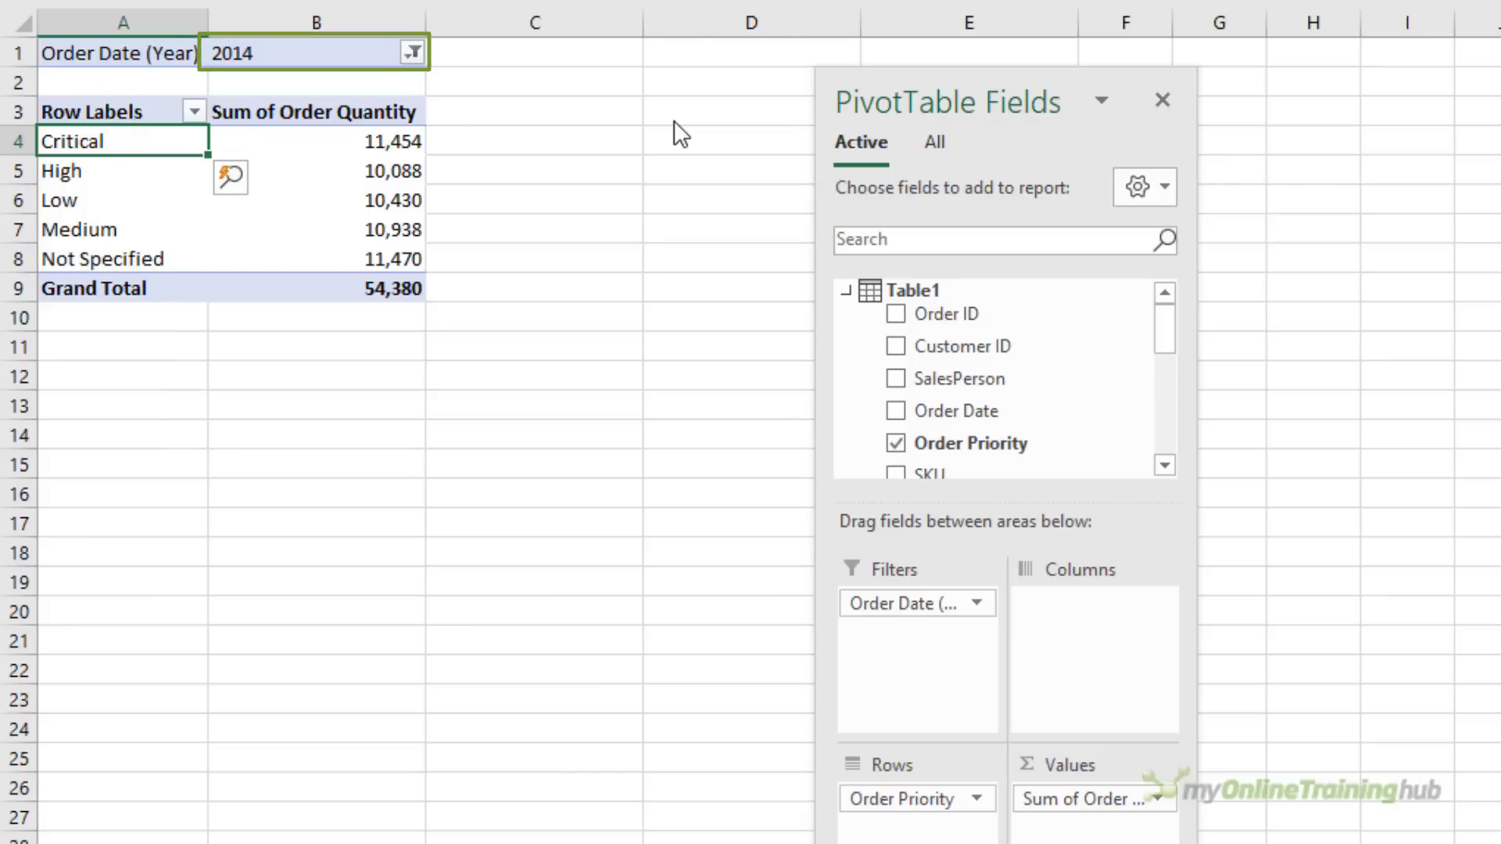